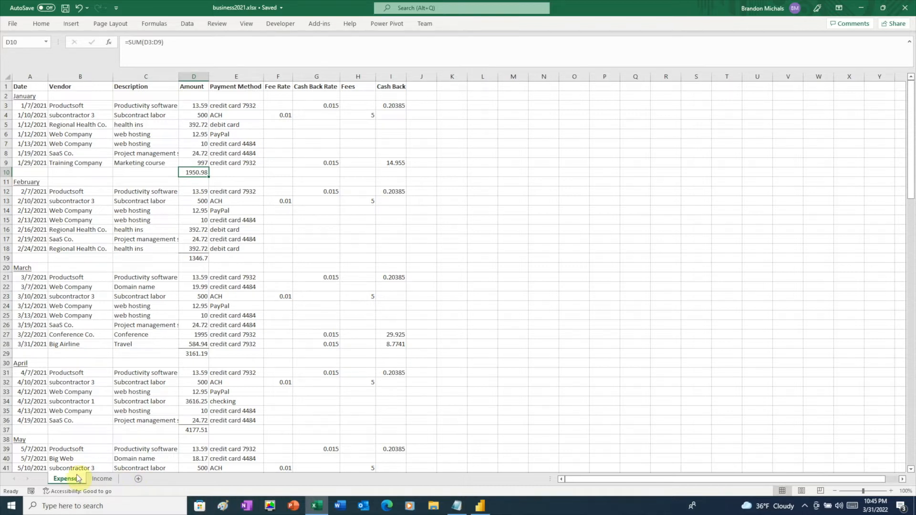
# Review the Expenses sheet's monthly totals, then the Income sheet's client payments in Excel
pyautogui.scroll(-3)
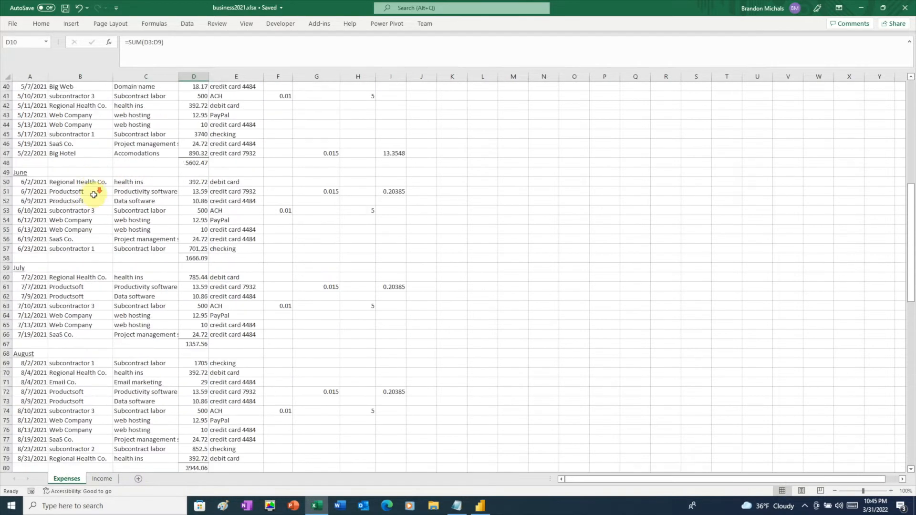
pyautogui.click(101, 478)
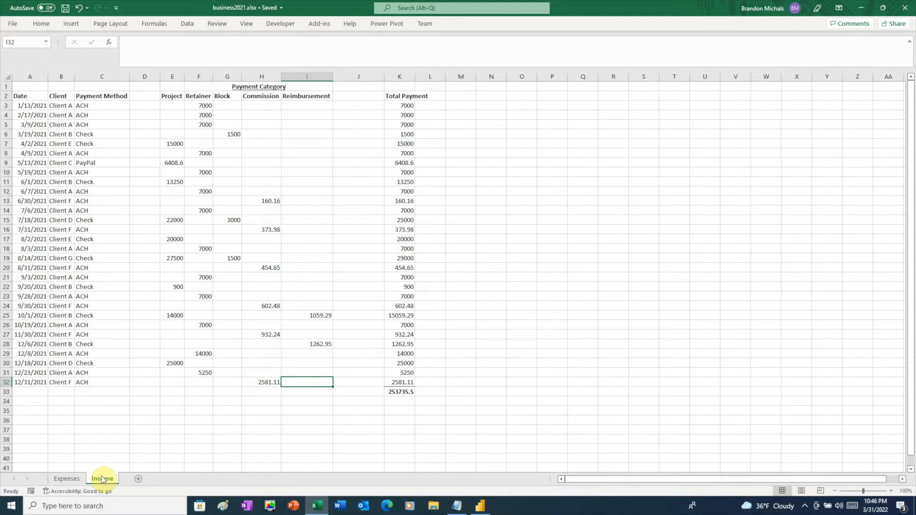
pyautogui.click(66, 479)
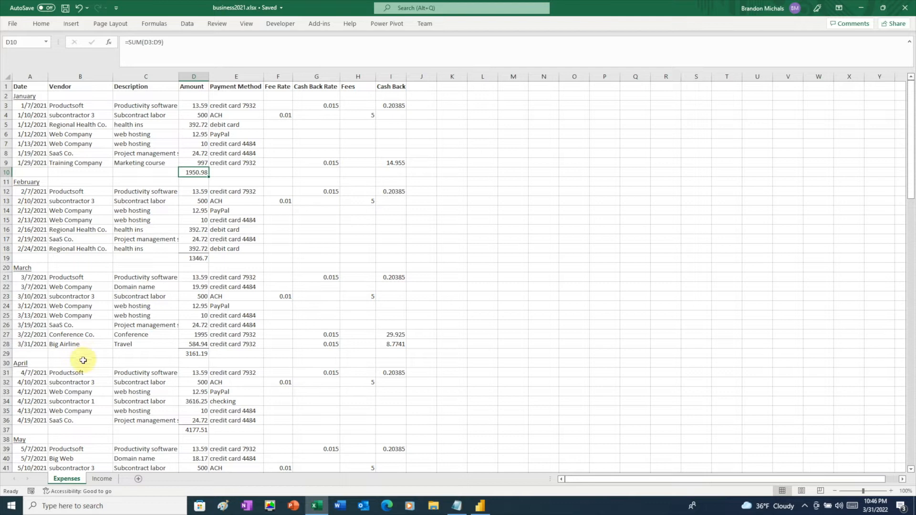
pyautogui.scroll(-3)
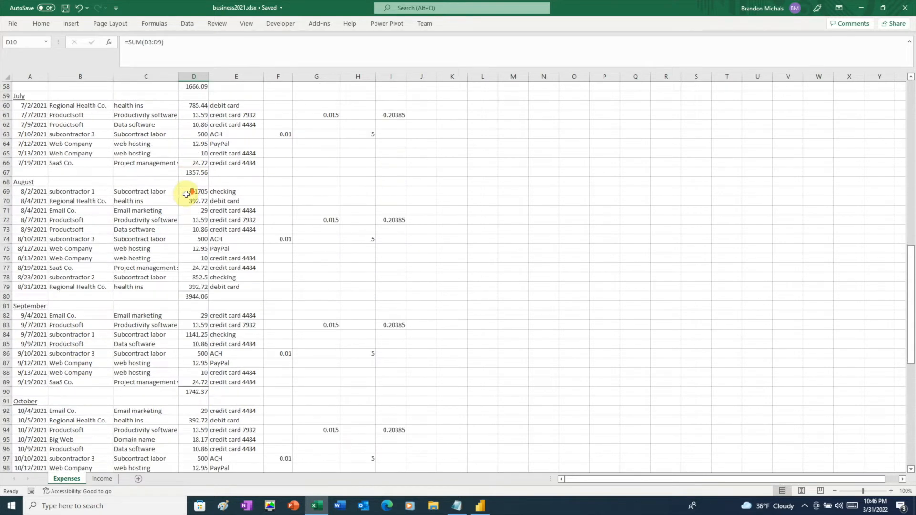
pyautogui.scroll(-3)
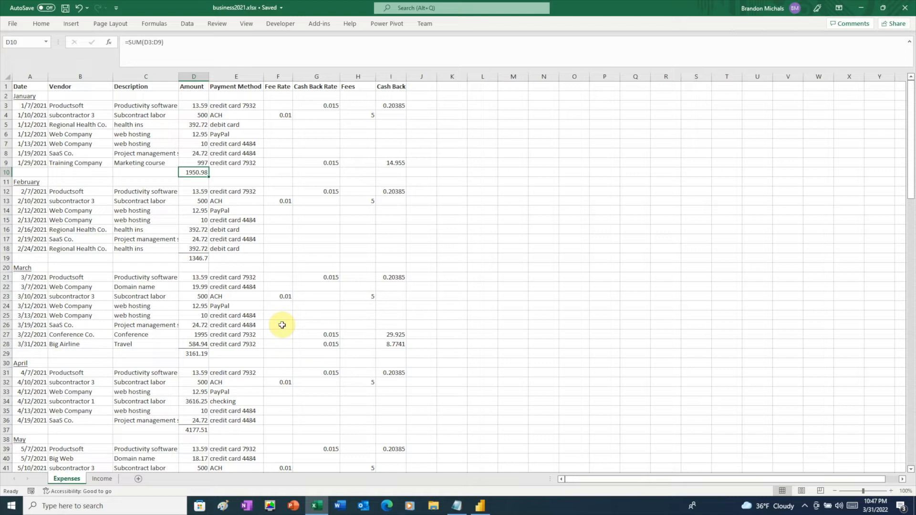
pyautogui.moveTo(193, 172)
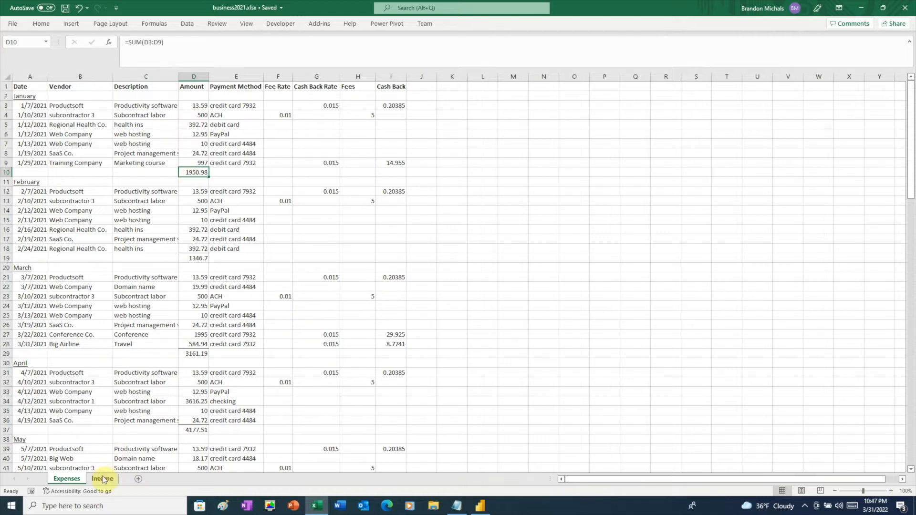
pyautogui.click(102, 479)
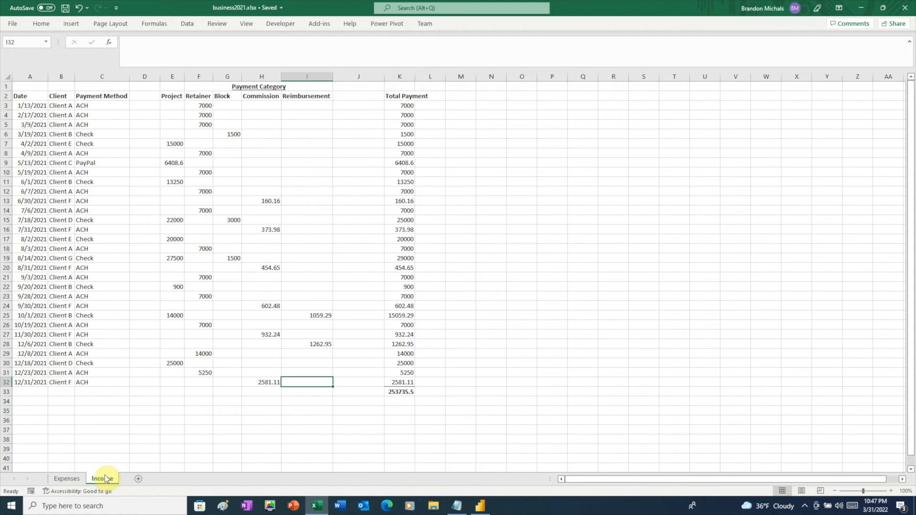
pyautogui.click(102, 479)
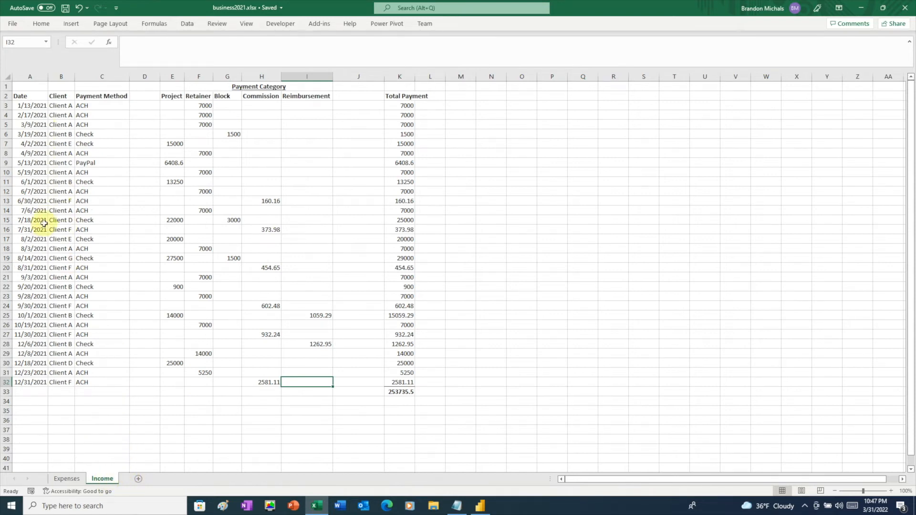
pyautogui.moveTo(178, 115)
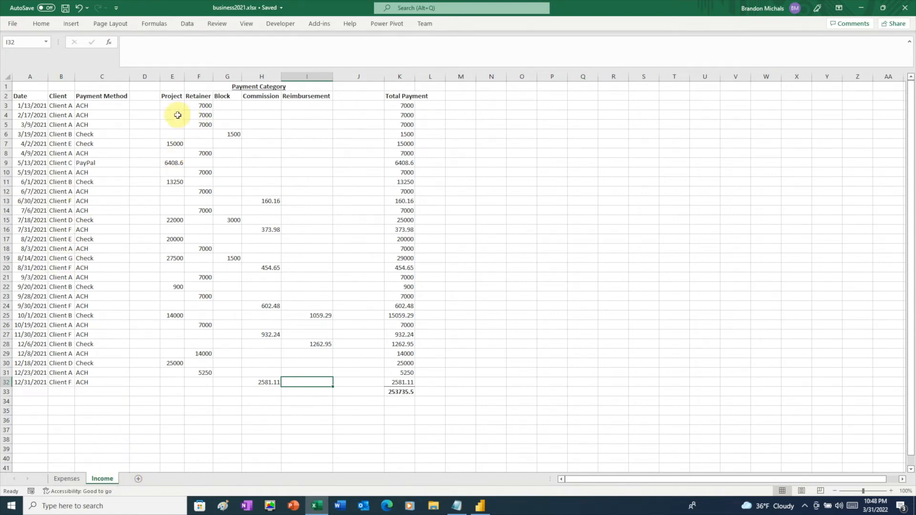
pyautogui.moveTo(180, 125)
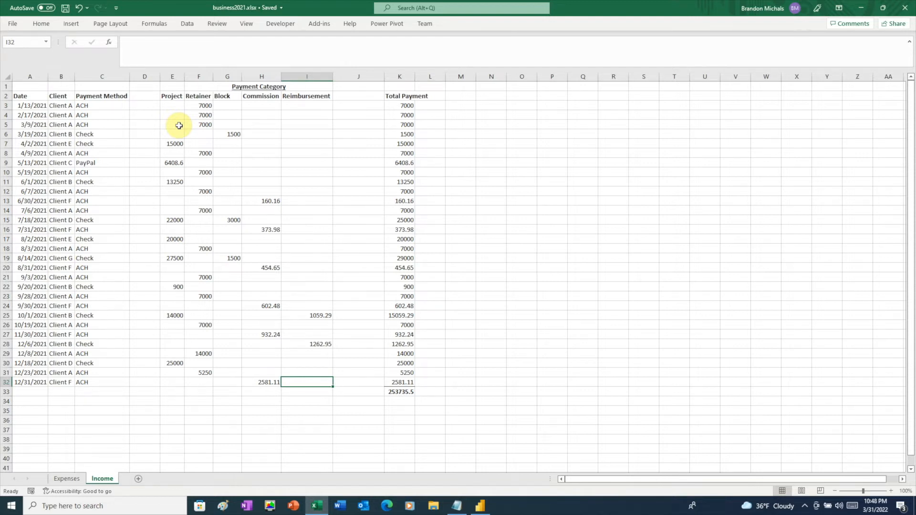
# In Power BI Desktop, start an Excel import and open business2021.xlsx
pyautogui.click(476, 505)
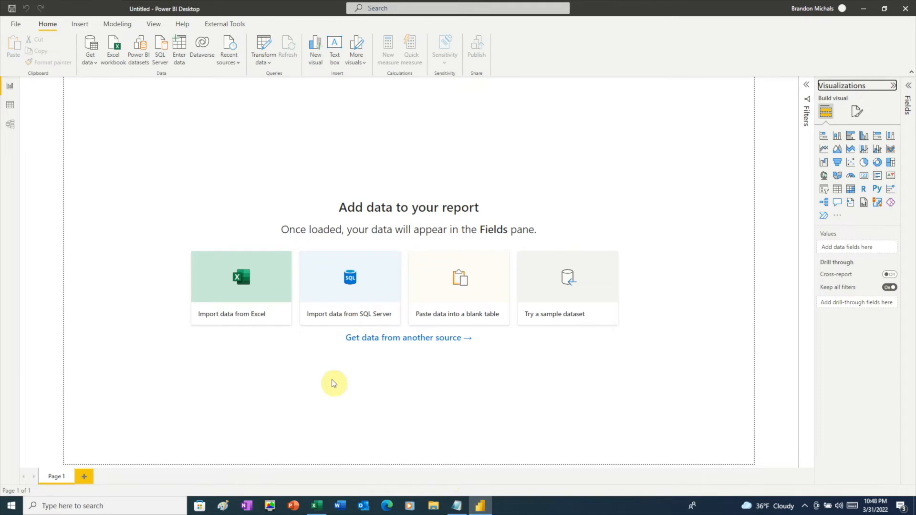
pyautogui.moveTo(258, 286)
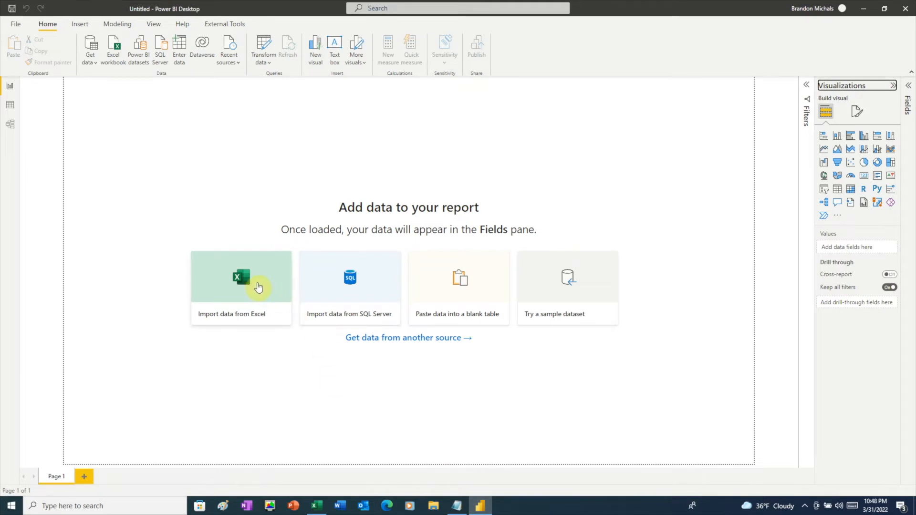
pyautogui.click(241, 286)
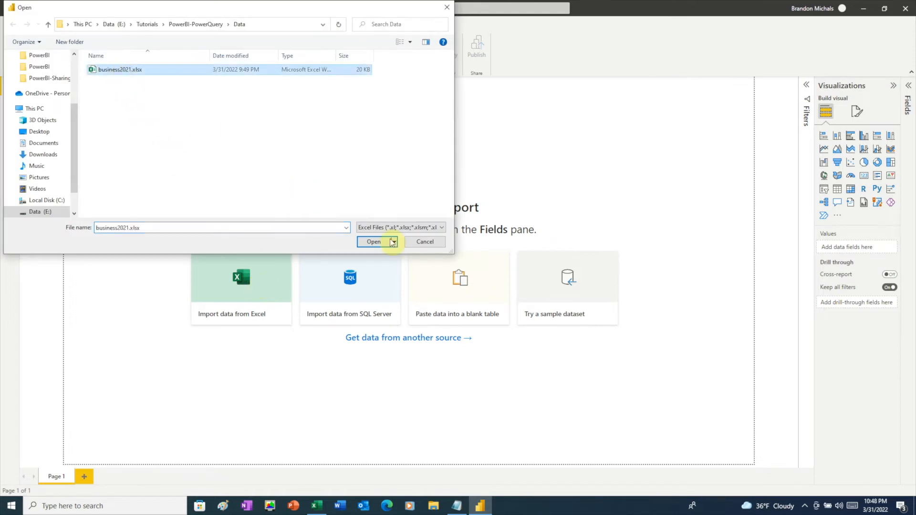
pyautogui.click(373, 242)
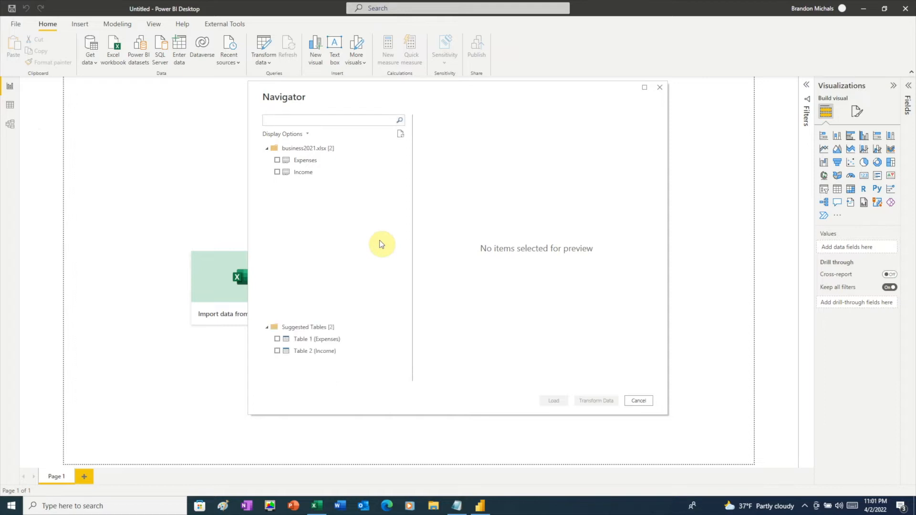
# Select the Expenses and Income sheets in the Navigator and send them to Transform Data
pyautogui.click(333, 119)
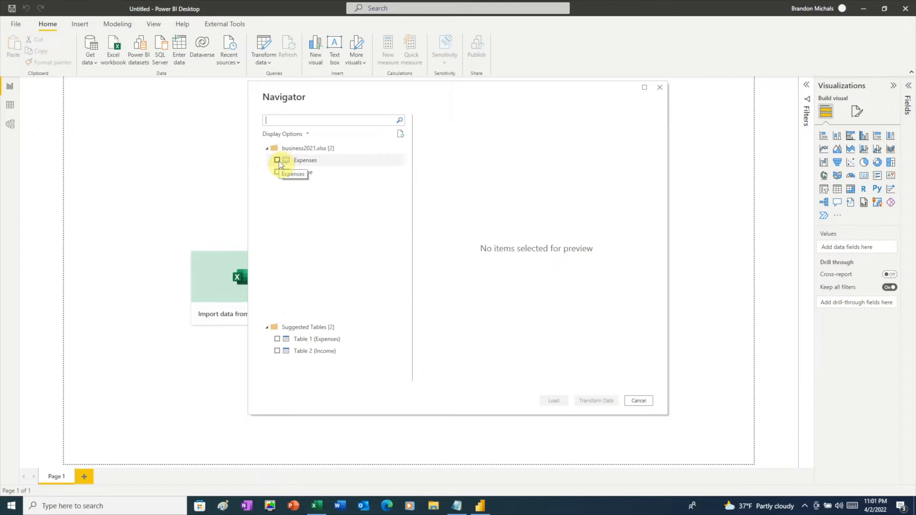
pyautogui.click(277, 160)
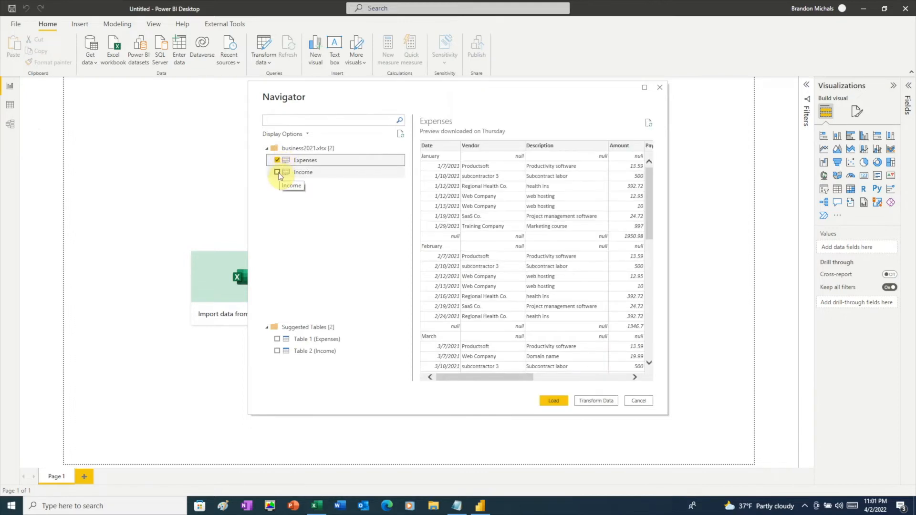
pyautogui.click(276, 172)
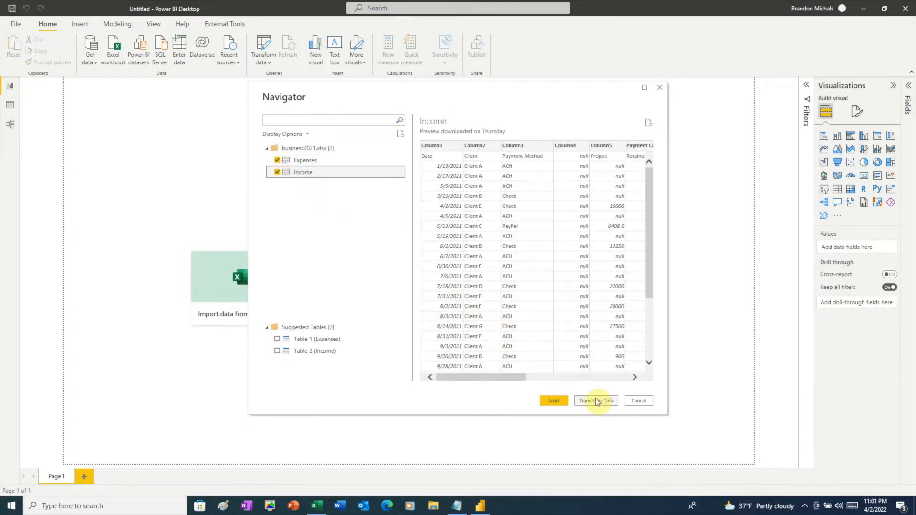
pyautogui.click(596, 400)
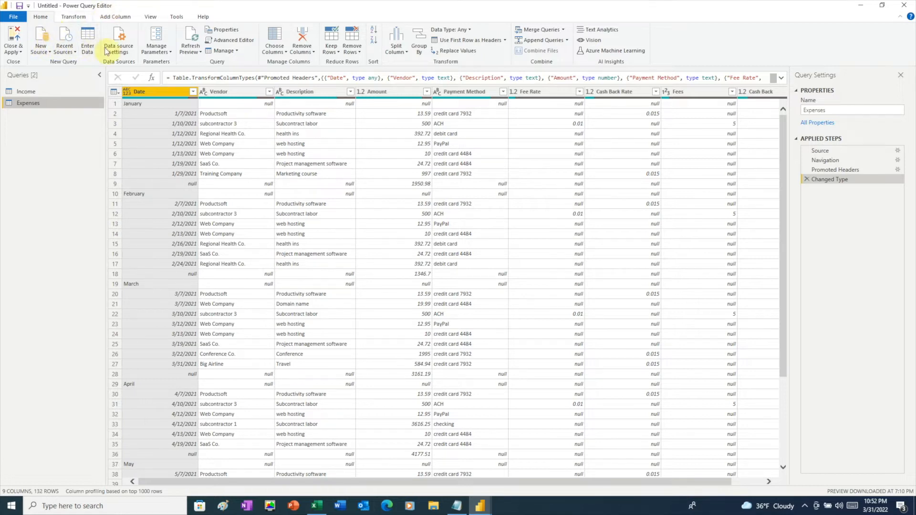
pyautogui.moveTo(274, 41)
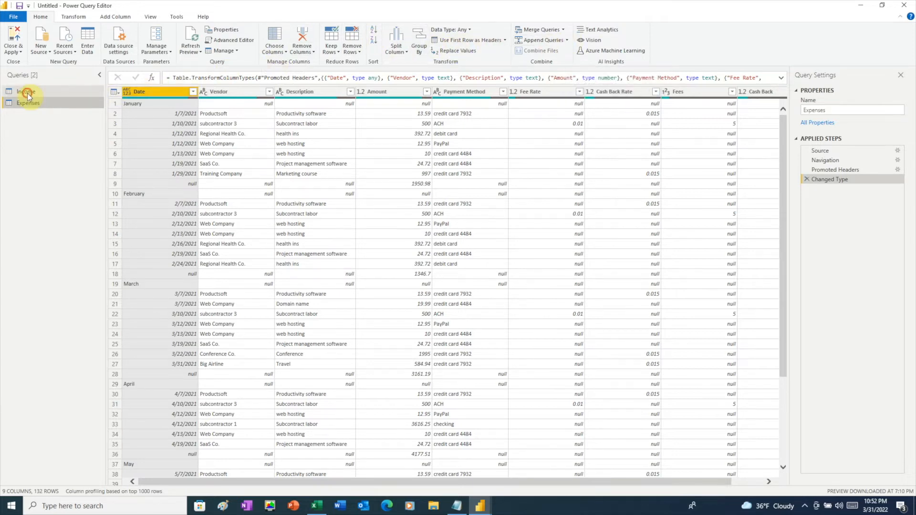
# Review the Queries pane and the Expenses query's four applied steps
pyautogui.click(27, 103)
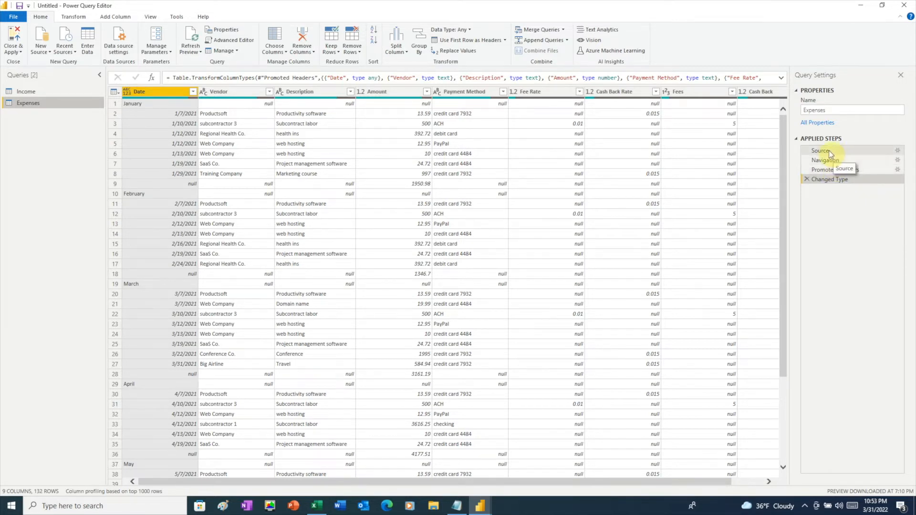
# Step through Expenses' Source, Navigation, Promoted Headers and Changed Type steps to inspect each result
pyautogui.click(819, 150)
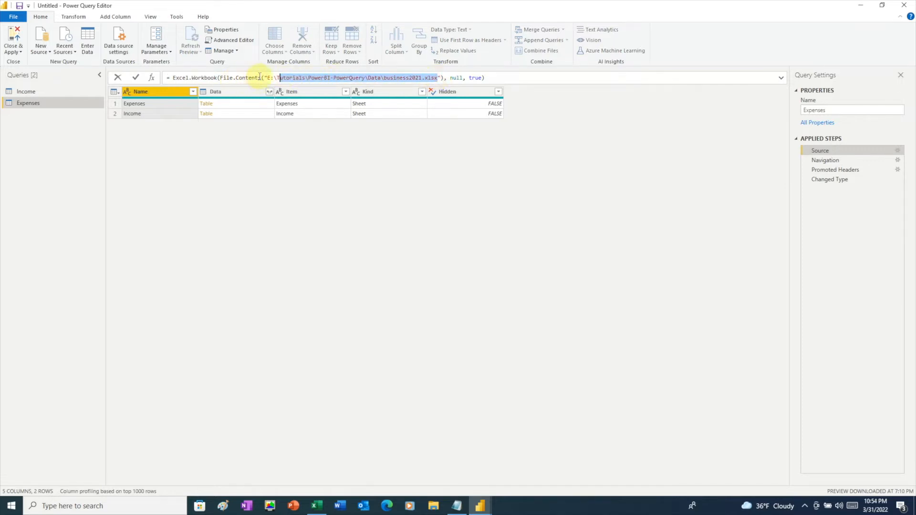
pyautogui.click(825, 160)
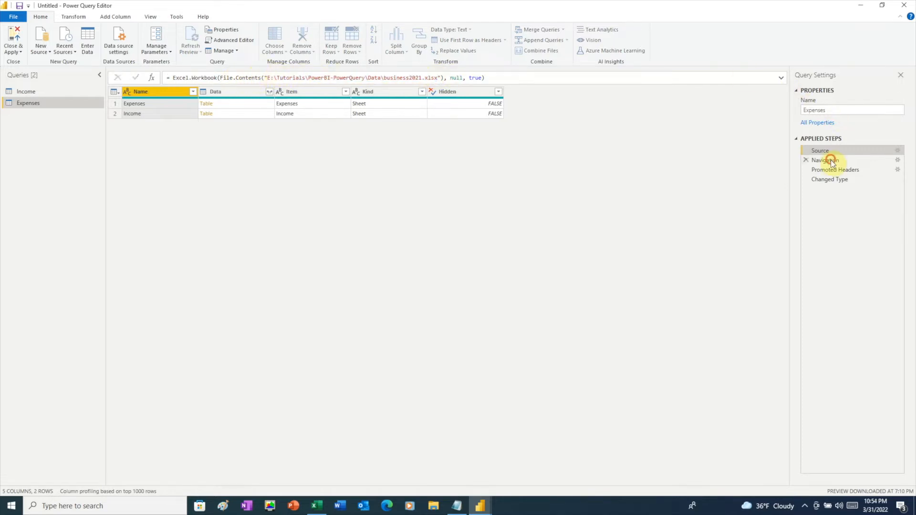
pyautogui.click(825, 160)
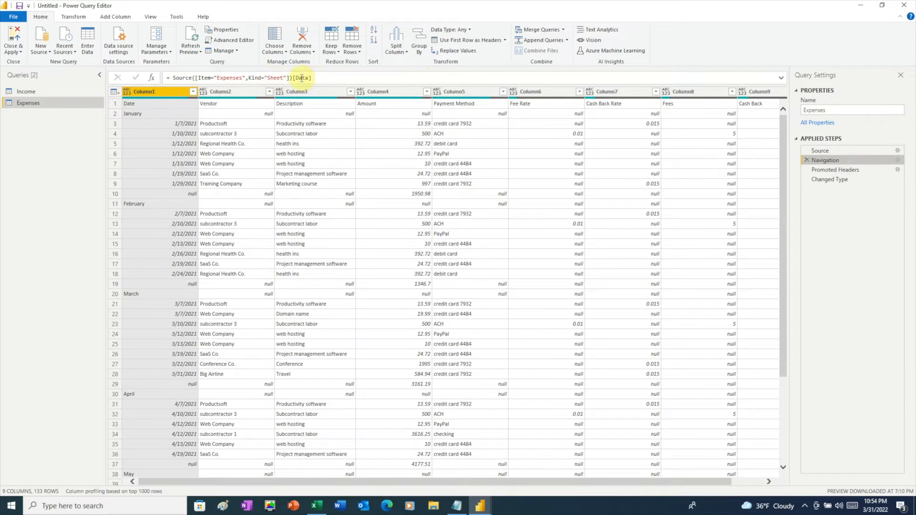
pyautogui.click(835, 169)
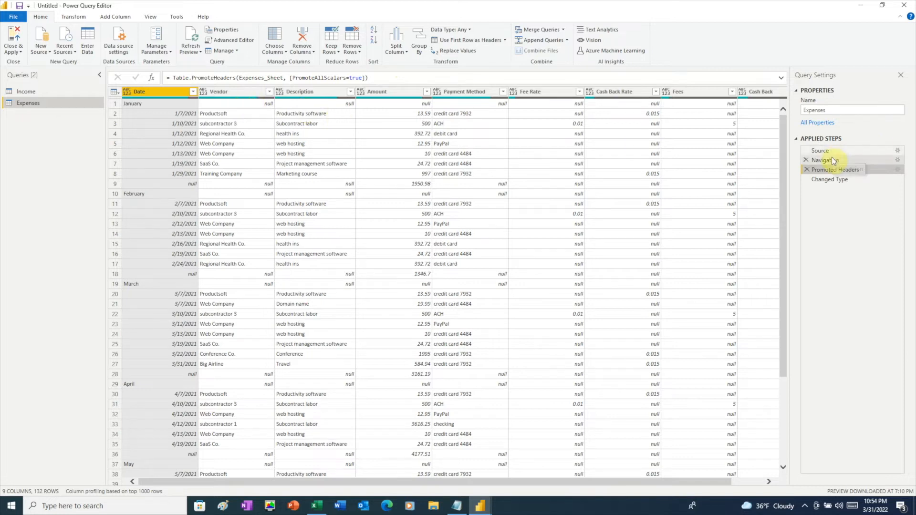
pyautogui.click(826, 160)
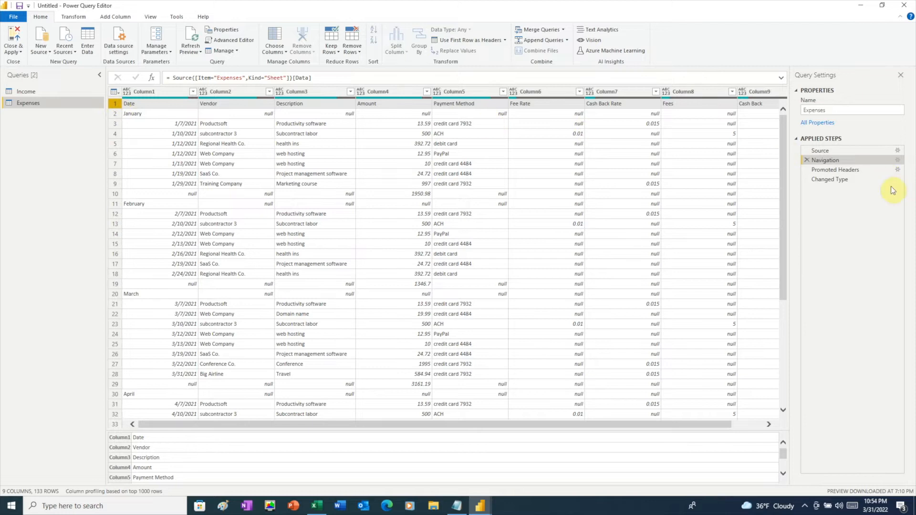
pyautogui.click(835, 169)
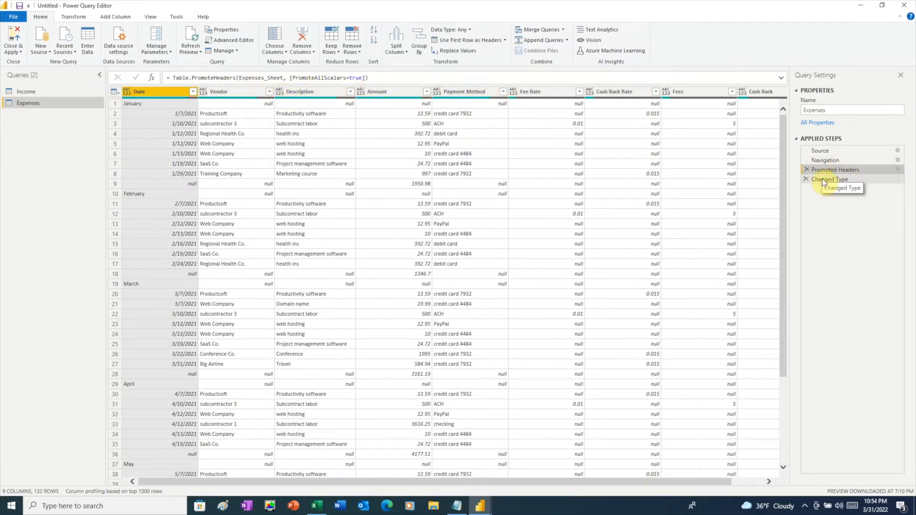
pyautogui.click(830, 180)
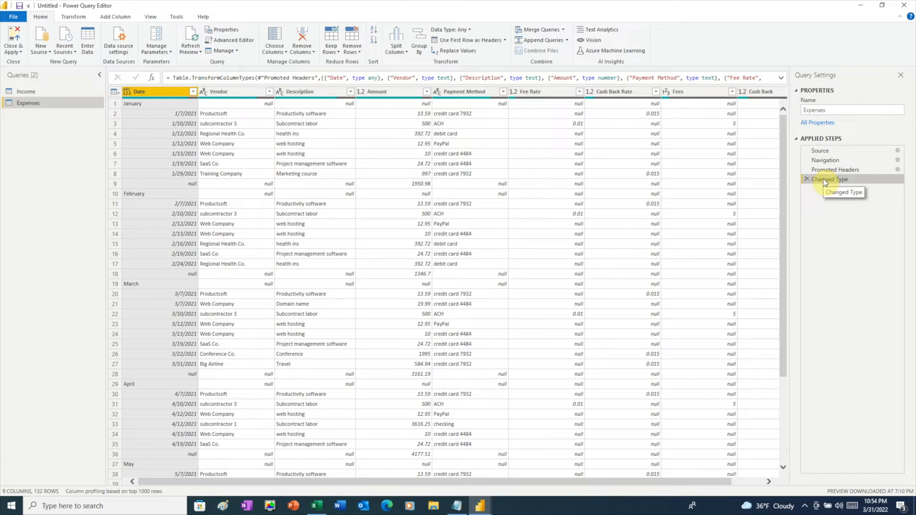
pyautogui.click(835, 169)
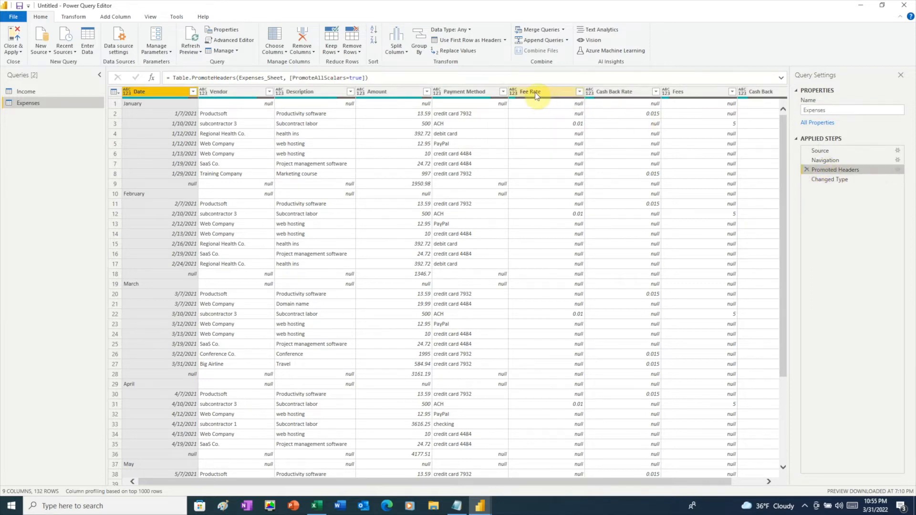
pyautogui.click(538, 91)
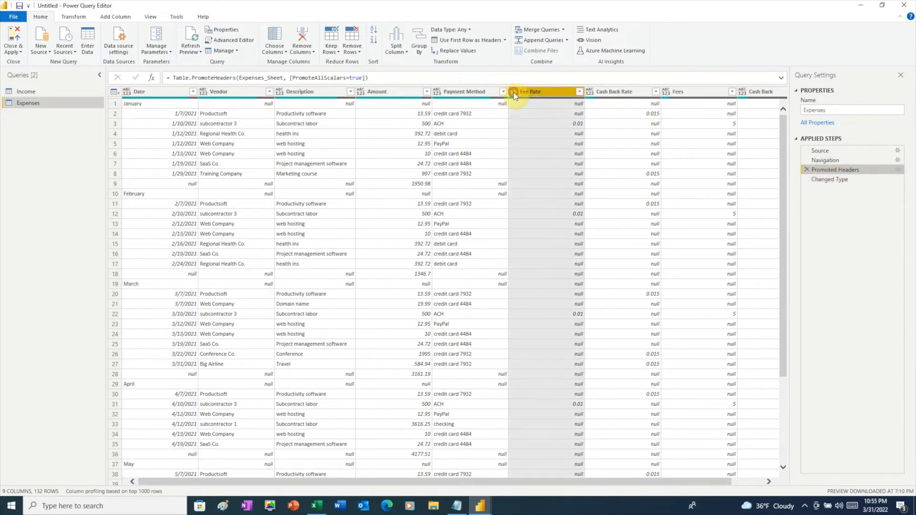
pyautogui.click(515, 91)
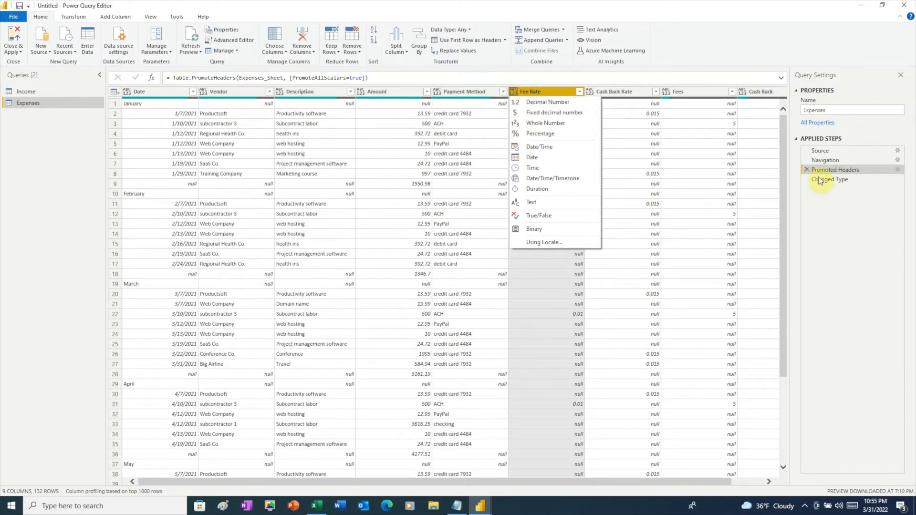
pyautogui.click(547, 102)
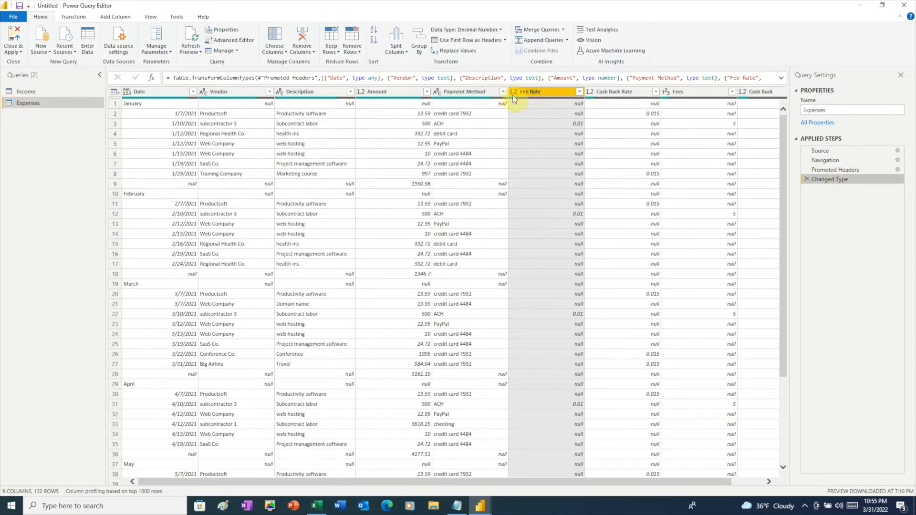
pyautogui.moveTo(547, 97)
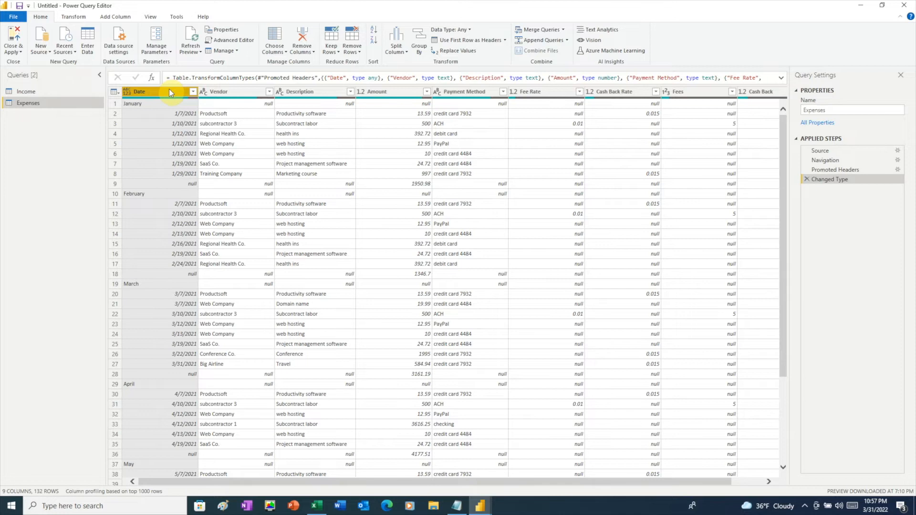
# Filter the month-name total rows out of the Expenses Date column
pyautogui.click(193, 91)
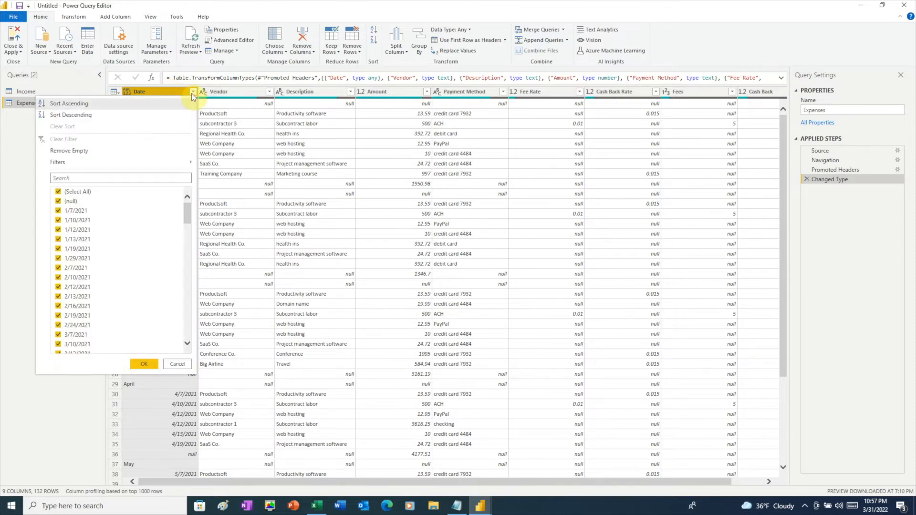
pyautogui.moveTo(132, 208)
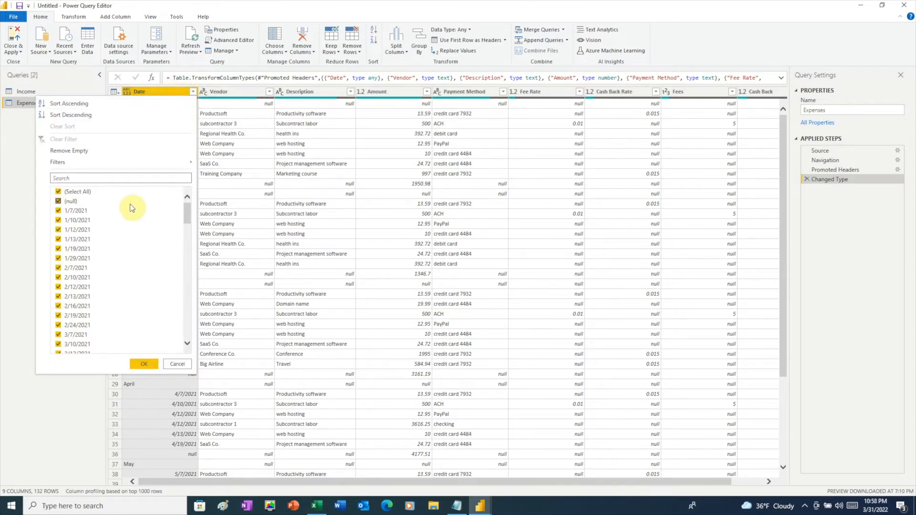
pyautogui.scroll(-3)
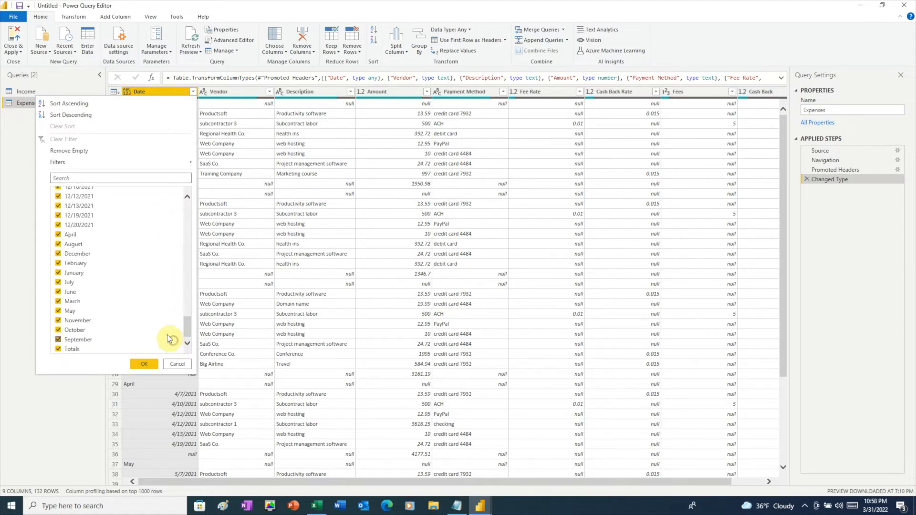
pyautogui.click(58, 244)
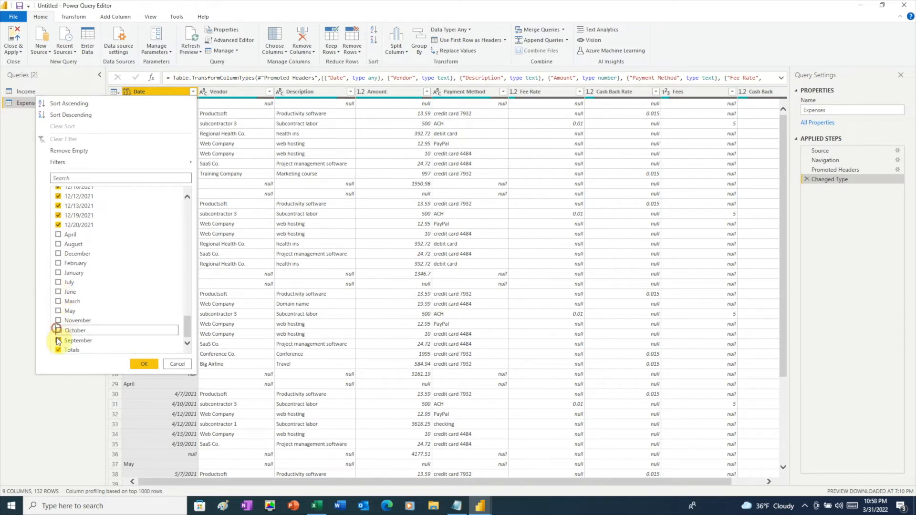
pyautogui.click(143, 364)
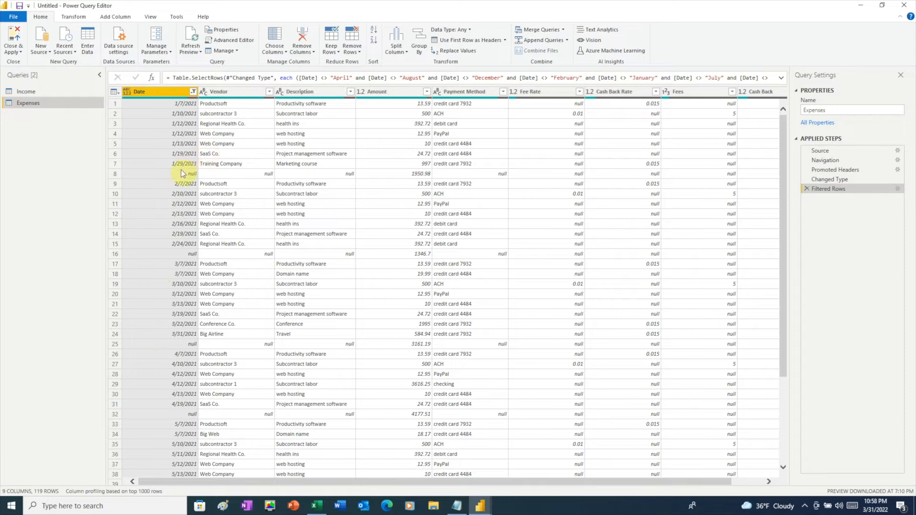
# Filter out null dates, leaving 102 dated transaction rows
pyautogui.click(193, 92)
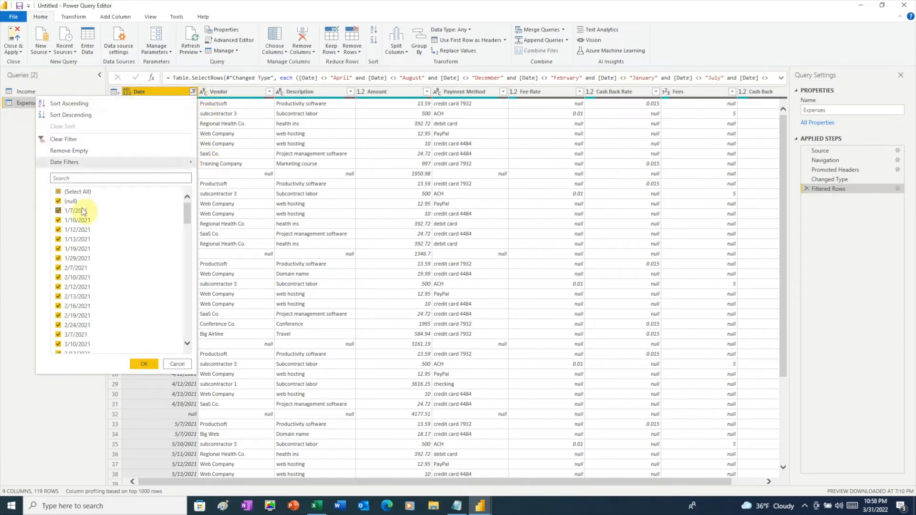
pyautogui.click(58, 201)
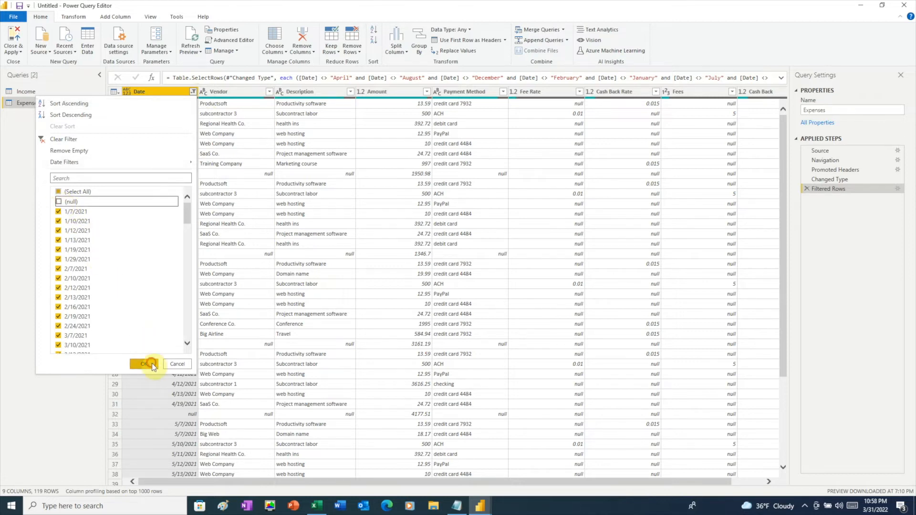
pyautogui.click(143, 364)
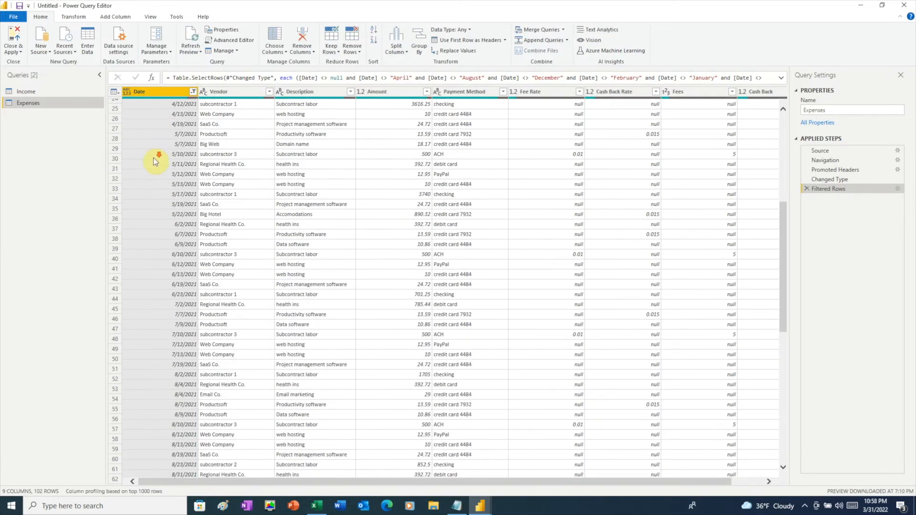
# Capitalize each word of the Vendor column values, e.g. Subcontractor 3
pyautogui.scroll(-3)
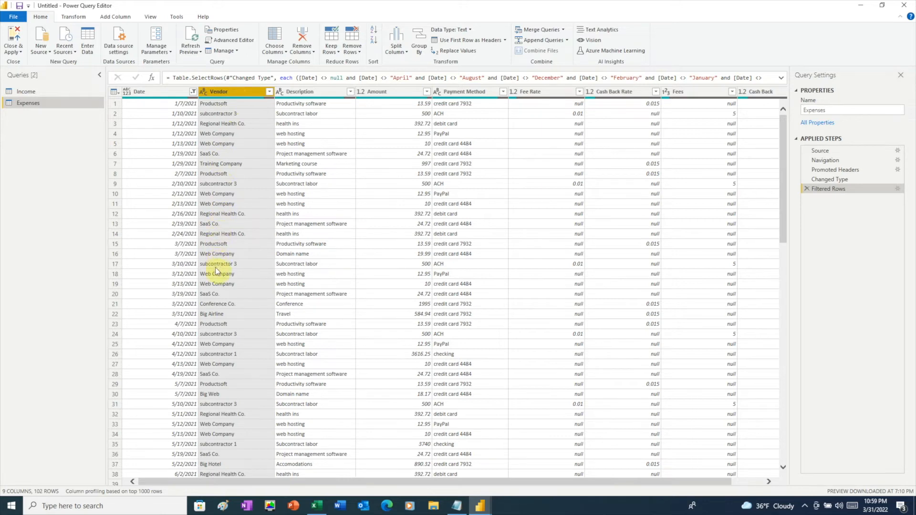
pyautogui.moveTo(244, 111)
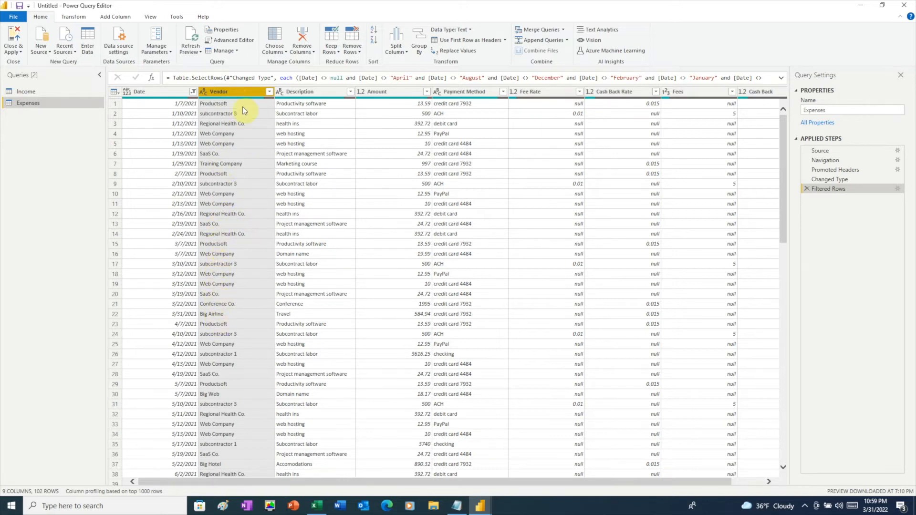
pyautogui.rightClick(234, 104)
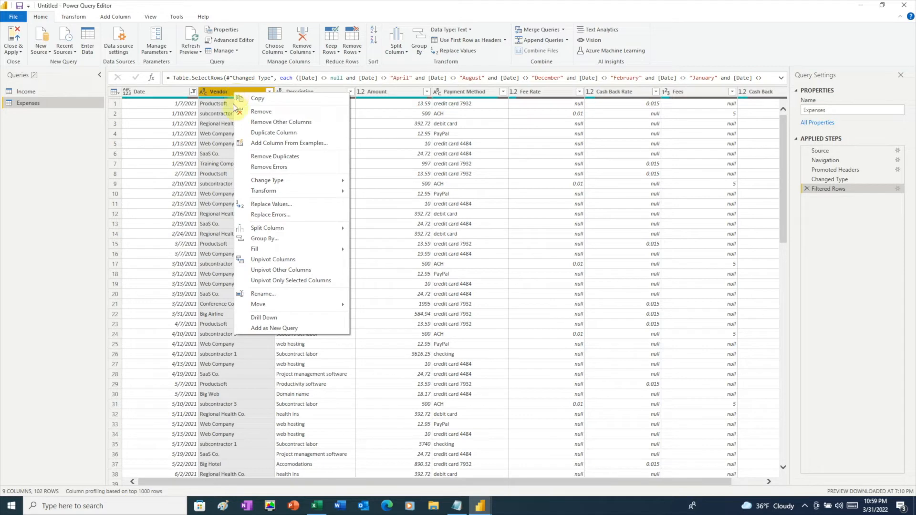
pyautogui.moveTo(264, 191)
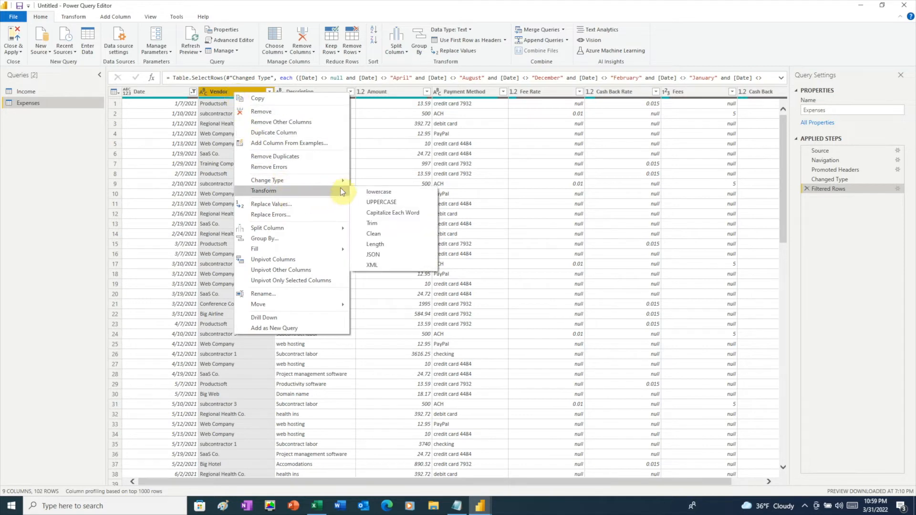
pyautogui.moveTo(372, 223)
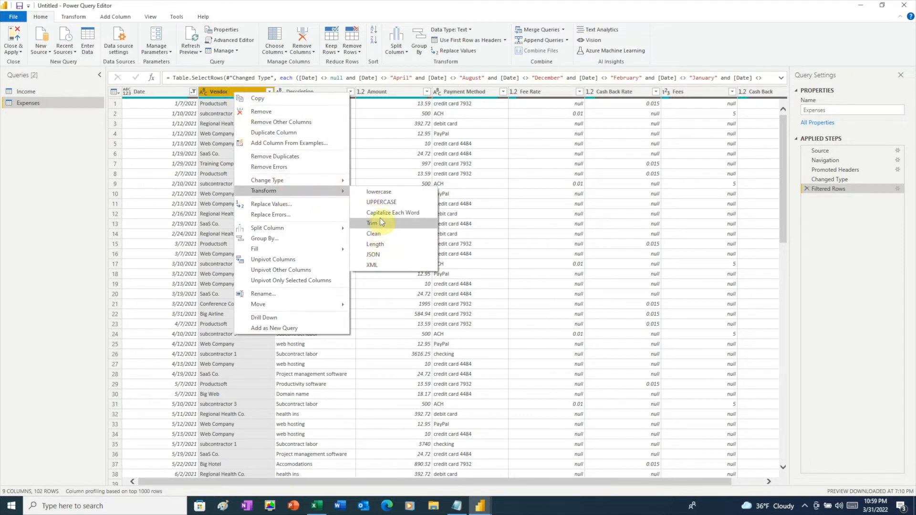
pyautogui.click(393, 212)
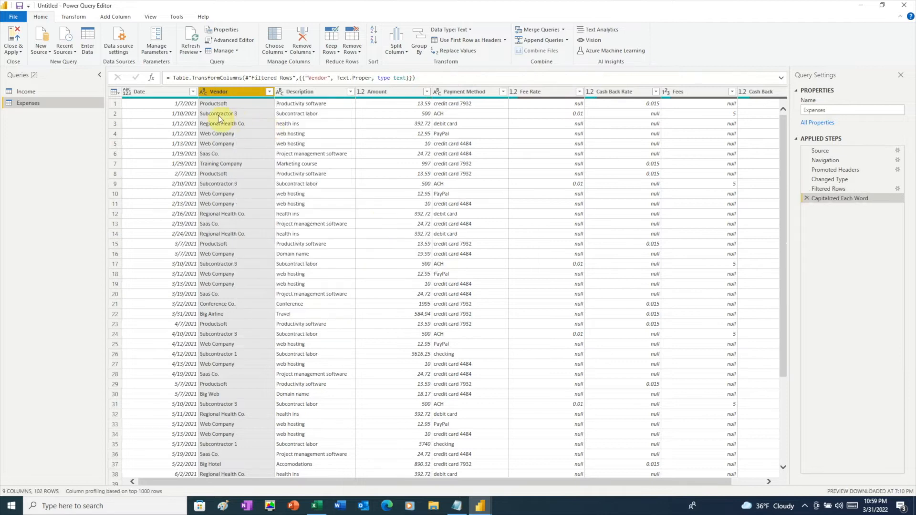
pyautogui.moveTo(225, 266)
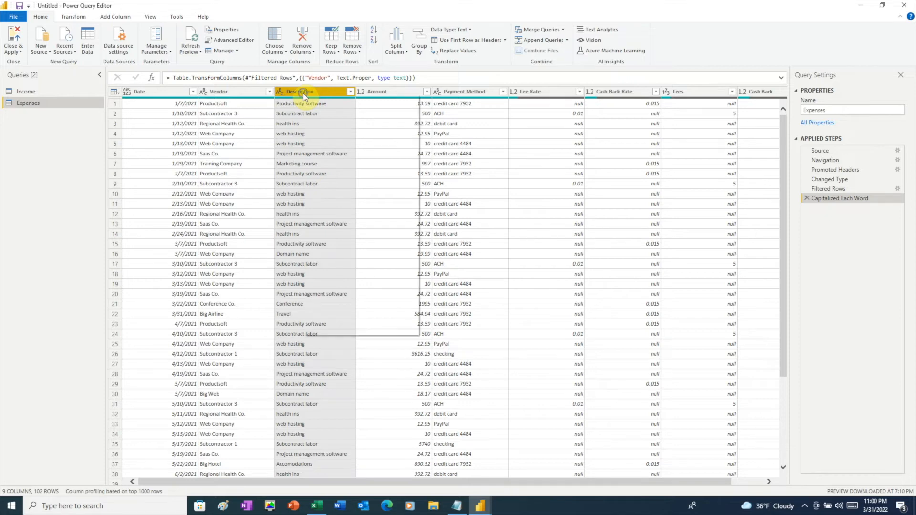
# Convert the Description column to lowercase, e.g. productivity software
pyautogui.rightClick(298, 92)
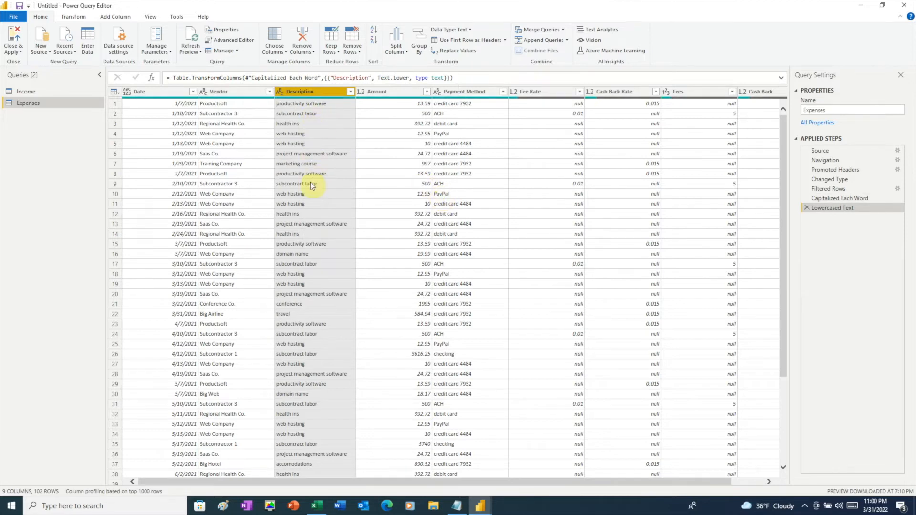
pyautogui.moveTo(382, 99)
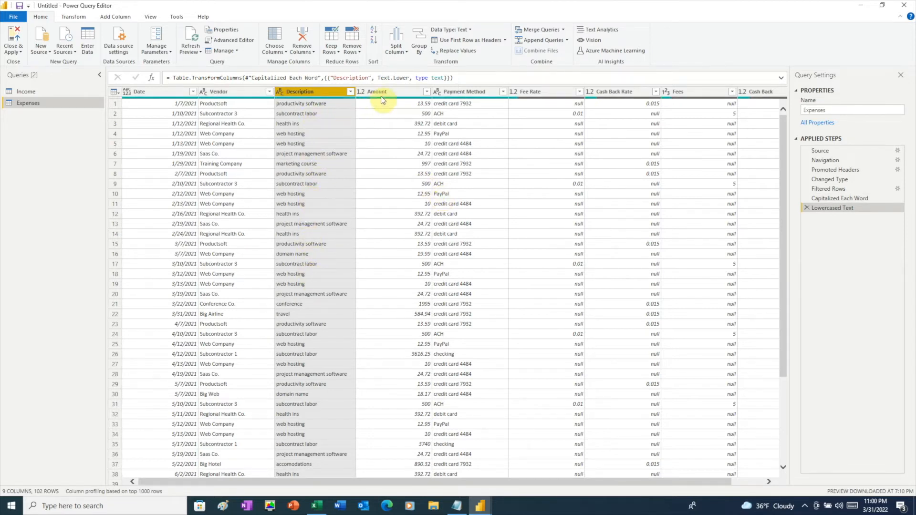
pyautogui.click(377, 91)
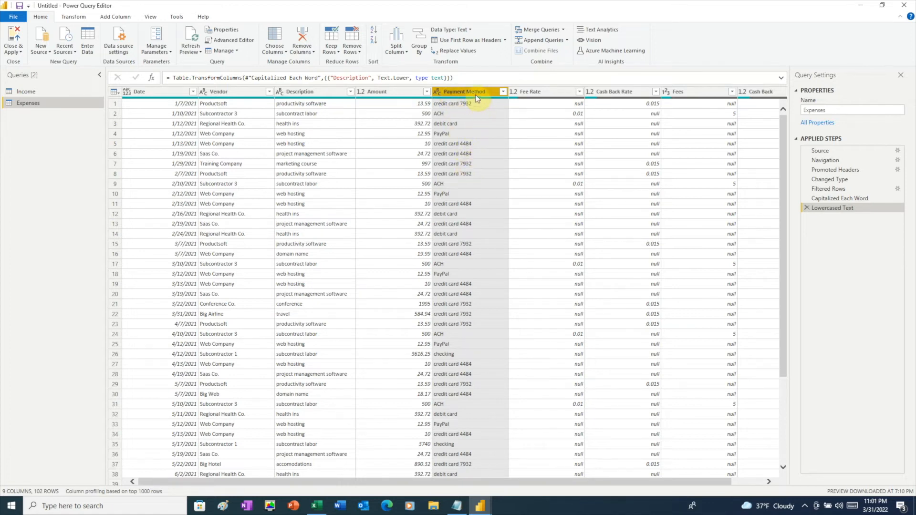
# Rename the split Payment Method.1 column back to Payment Method
pyautogui.rightClick(464, 92)
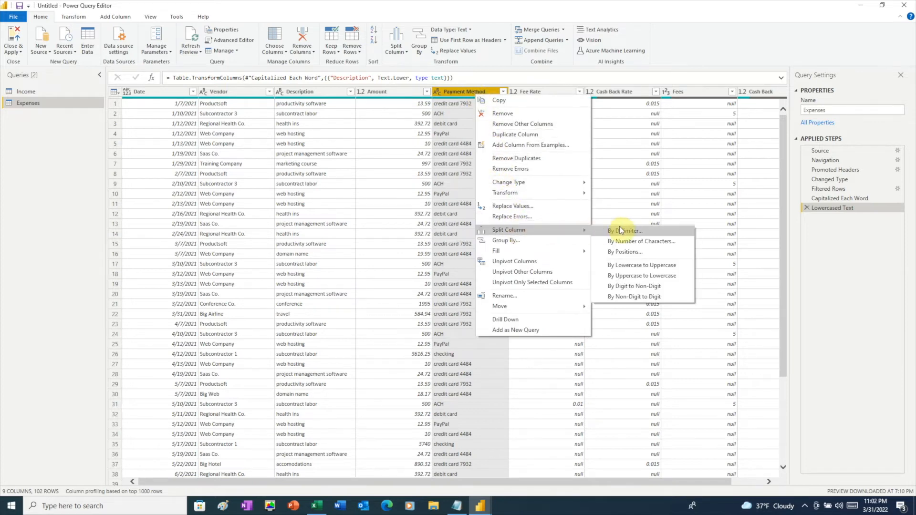
pyautogui.moveTo(628, 252)
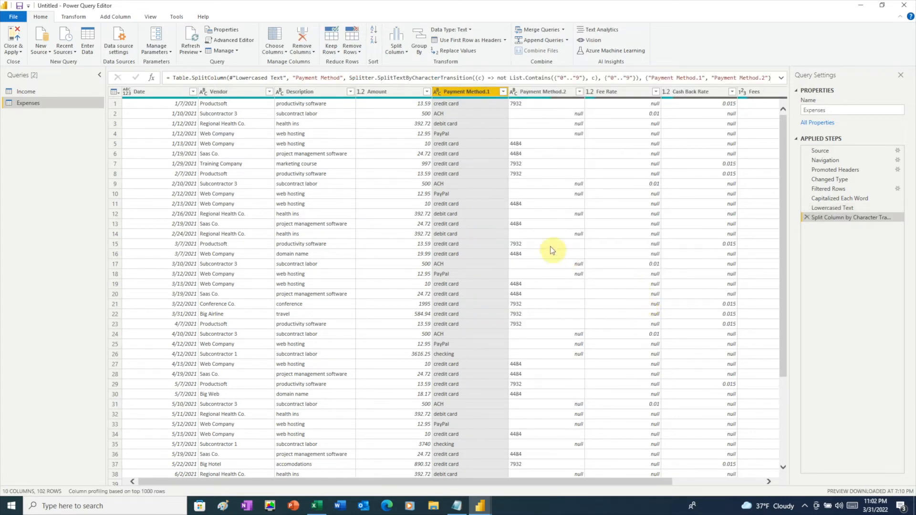
pyautogui.moveTo(550, 226)
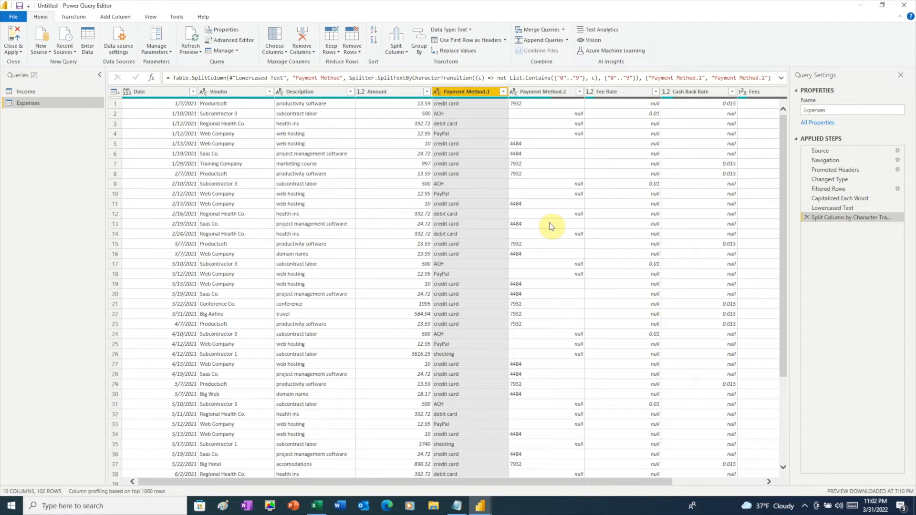
pyautogui.moveTo(462, 189)
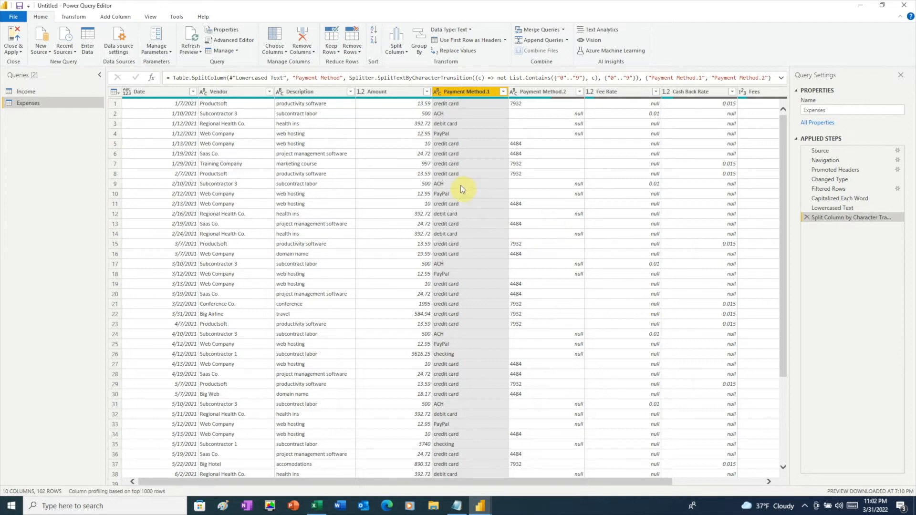
pyautogui.moveTo(453, 174)
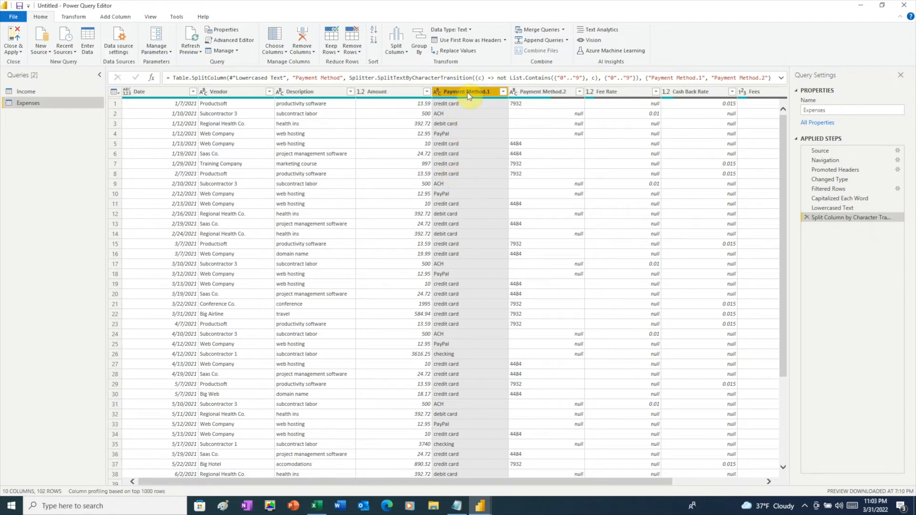
pyautogui.doubleClick(468, 91)
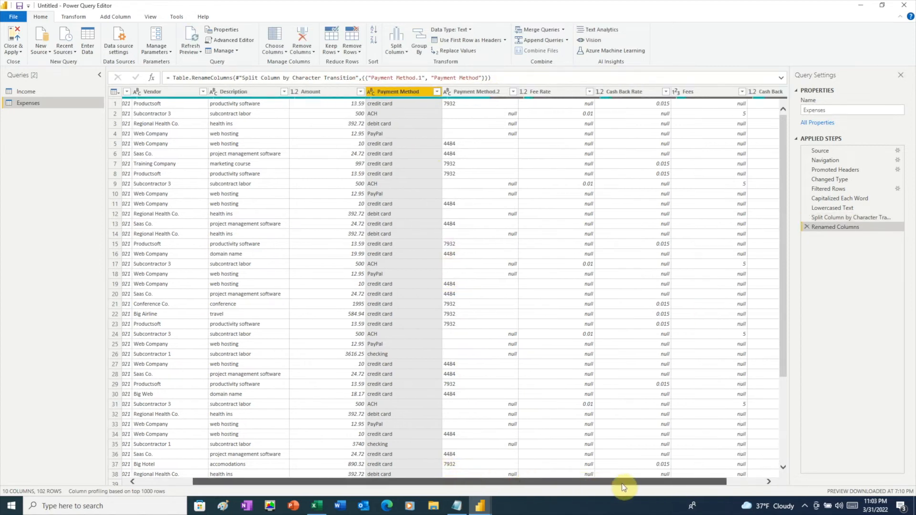
# Use Choose Columns to drop Payment Method.2, Fee Rate, Cash Back Rate, Fees and Cash Back
pyautogui.hscroll(3)
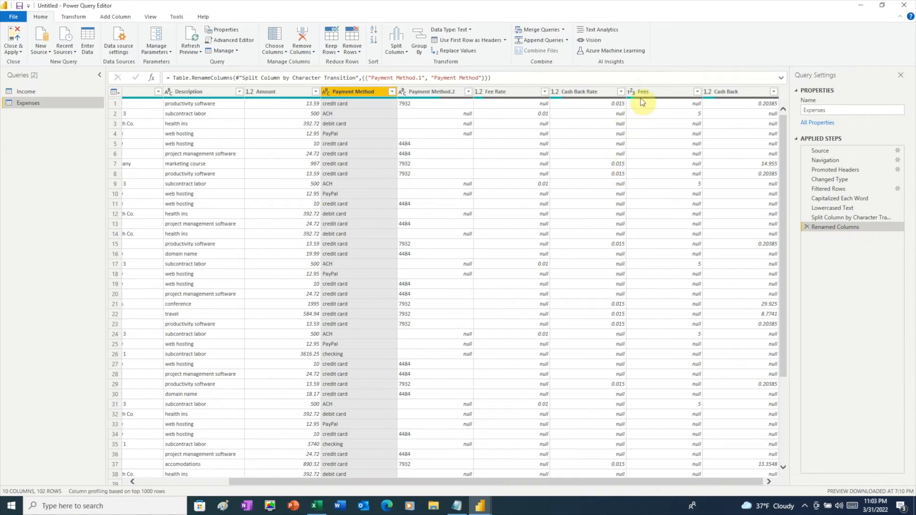
pyautogui.moveTo(734, 120)
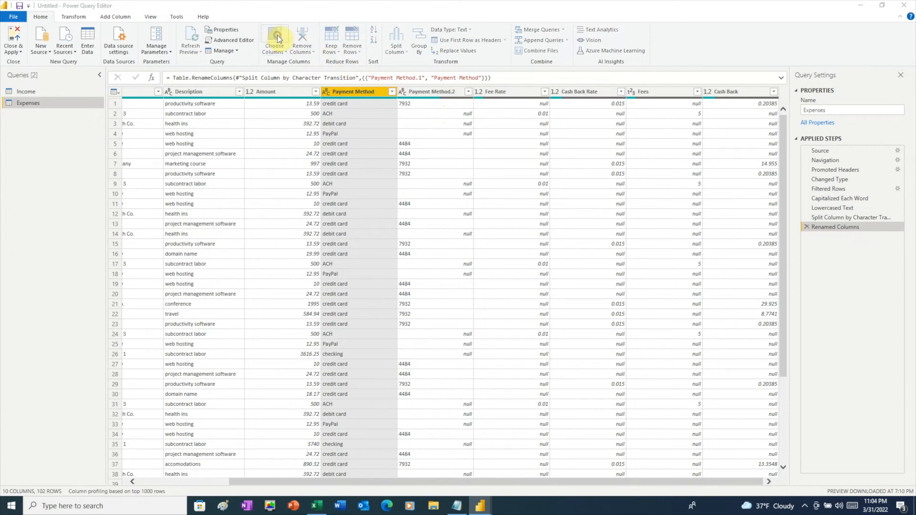
pyautogui.click(275, 38)
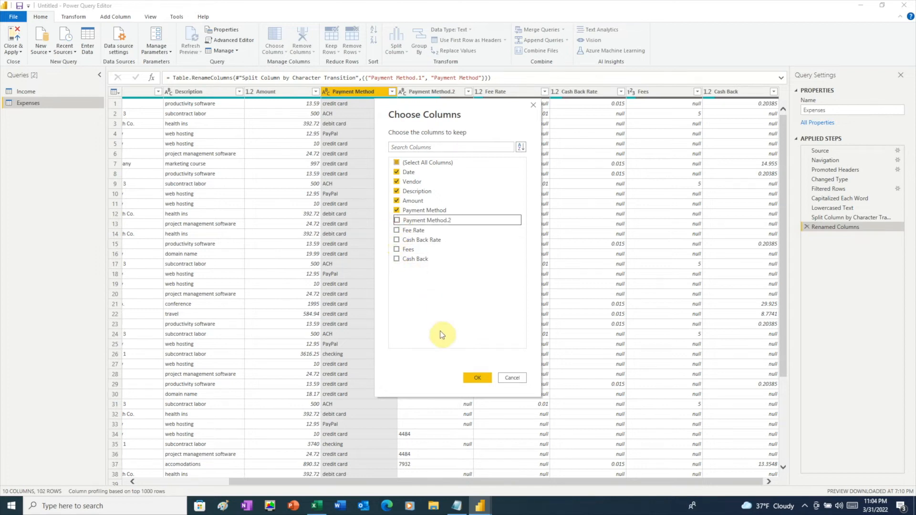
pyautogui.click(476, 377)
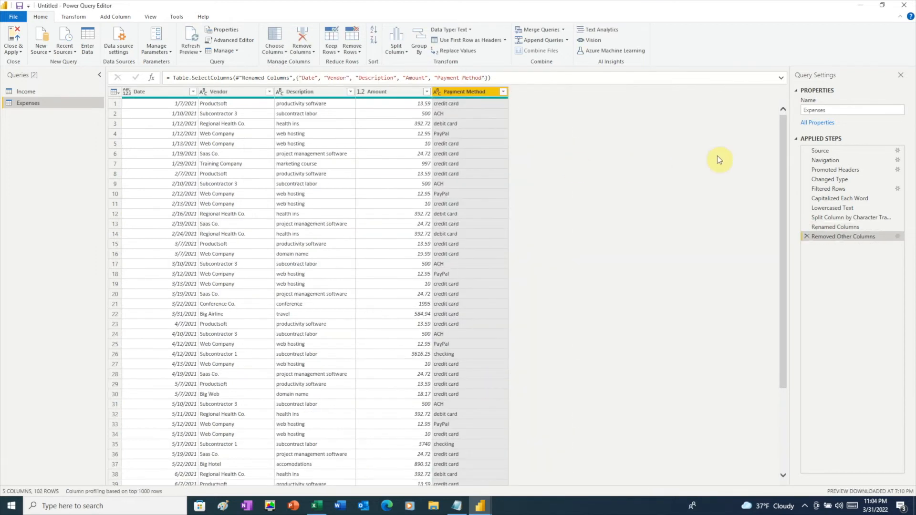
pyautogui.moveTo(734, 163)
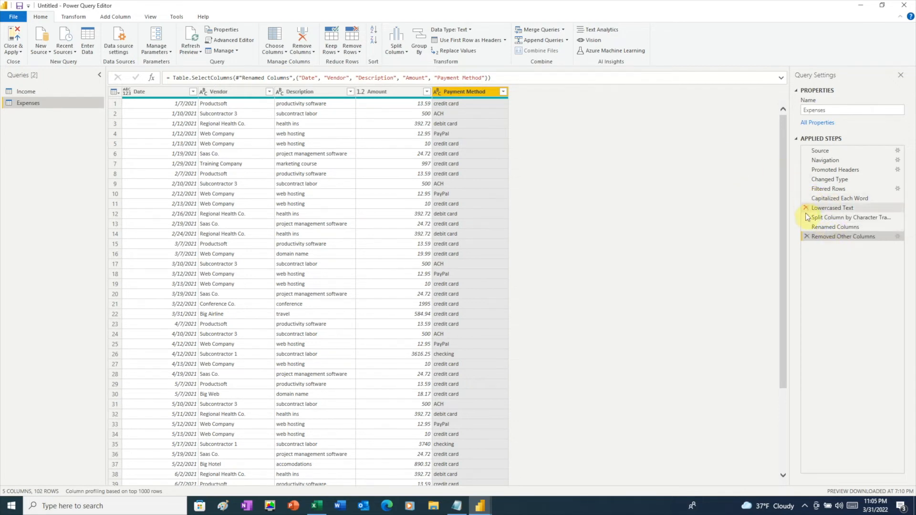
# Restore the Fee Rate and Cash Back Rate columns in the Expenses query's Removed Other Columns step
pyautogui.click(843, 236)
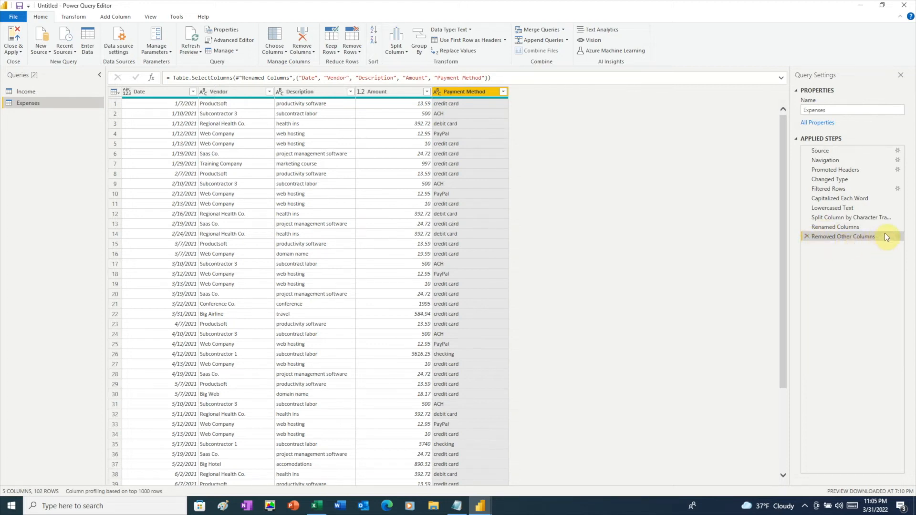
pyautogui.click(898, 236)
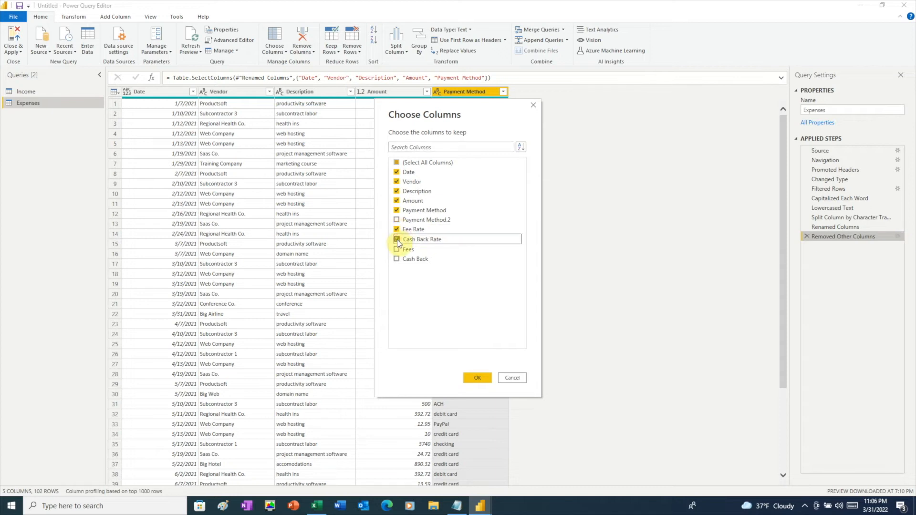
pyautogui.click(477, 377)
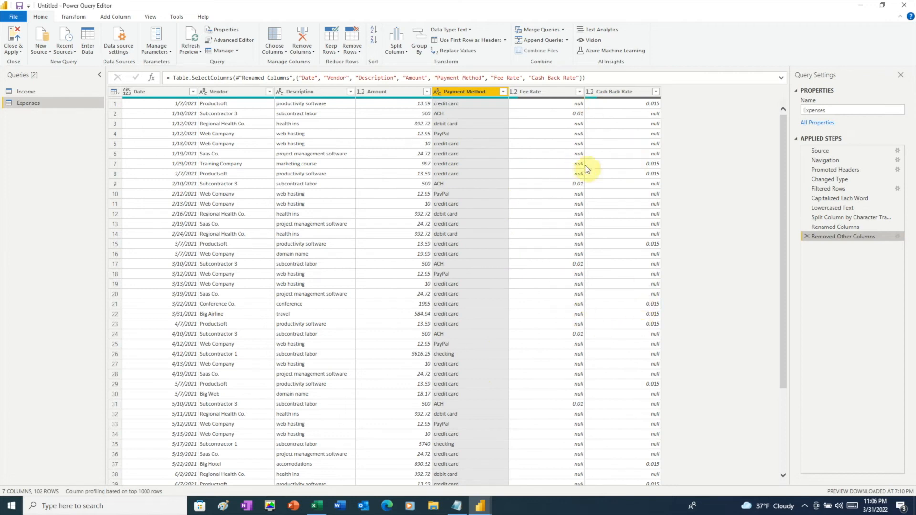
pyautogui.moveTo(599, 180)
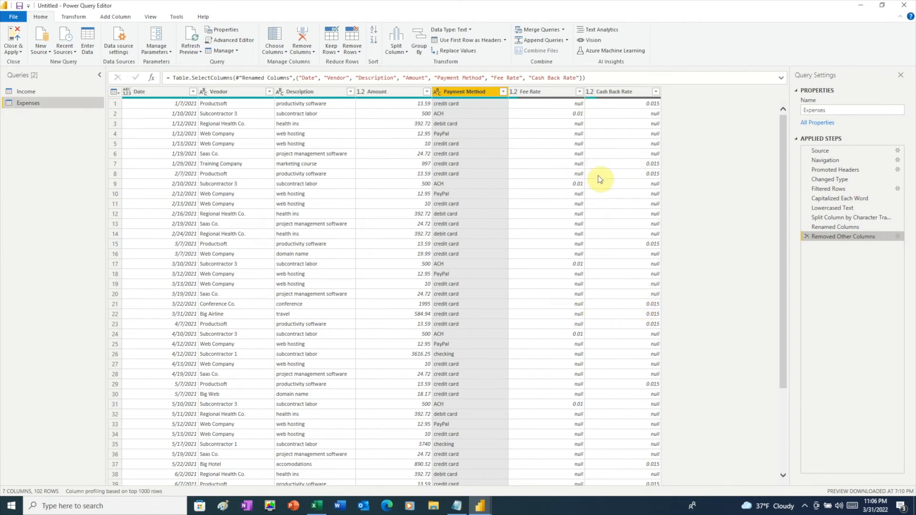
pyautogui.moveTo(738, 214)
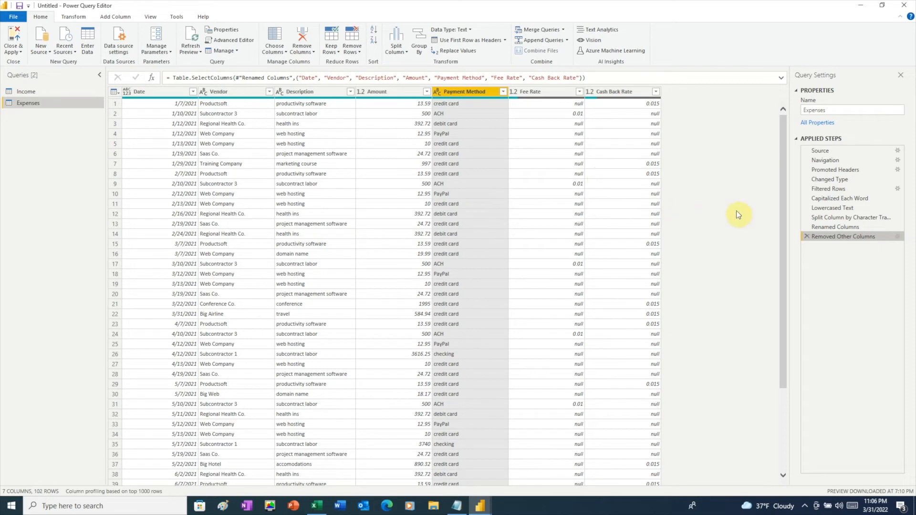
pyautogui.moveTo(828, 236)
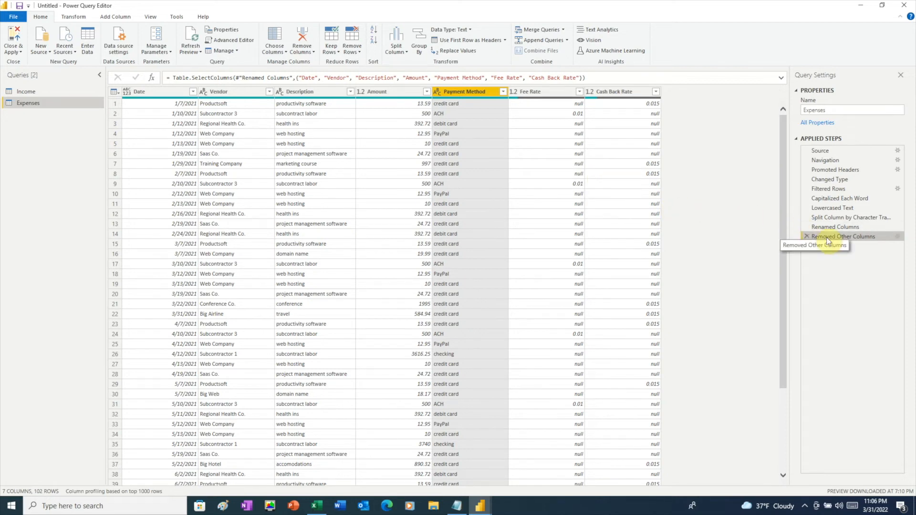
pyautogui.moveTo(903, 239)
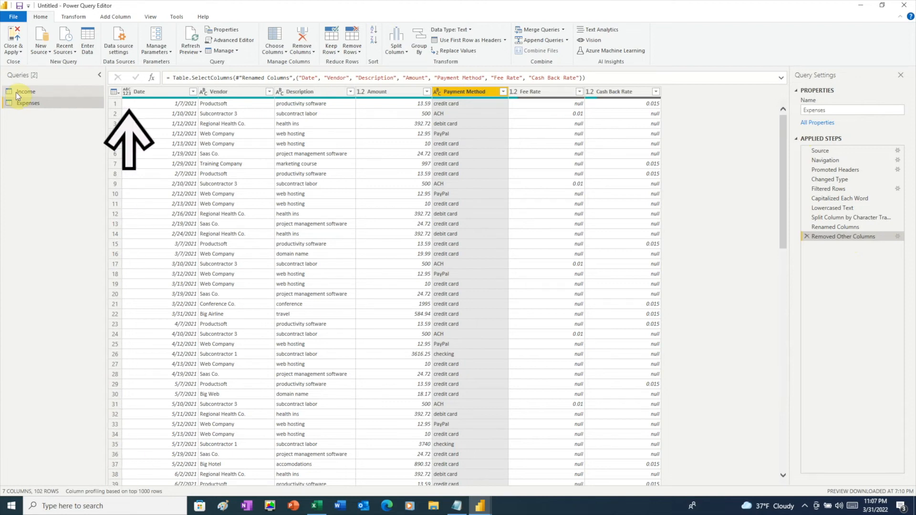
# Switch to the Income query and scroll right through its 11 payment columns
pyautogui.click(25, 92)
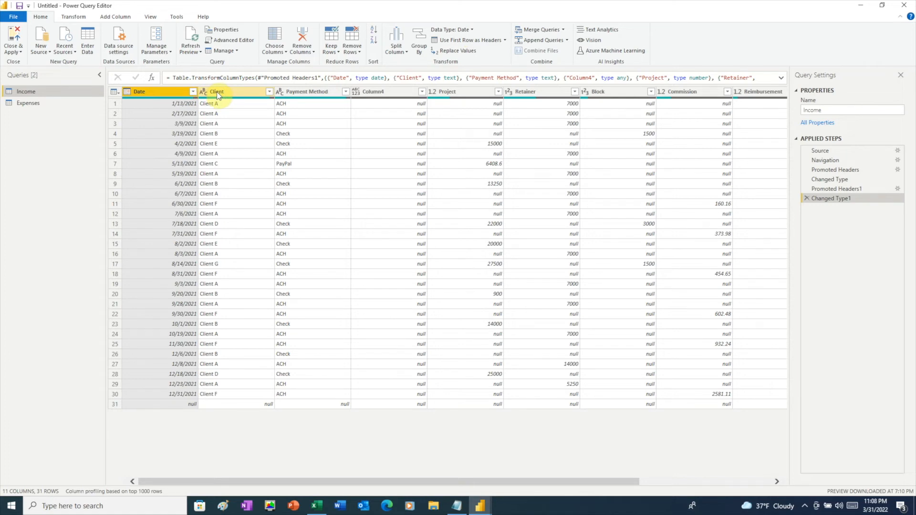
pyautogui.hscroll(3)
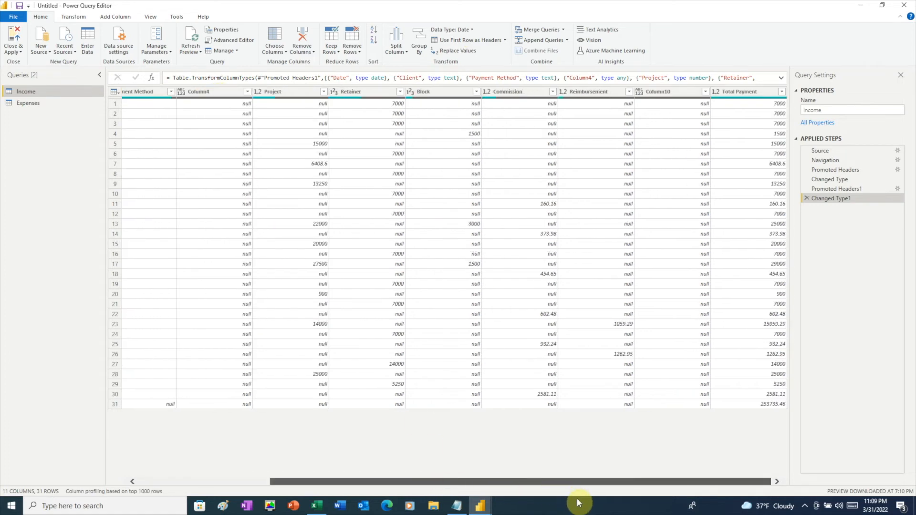
pyautogui.moveTo(739, 127)
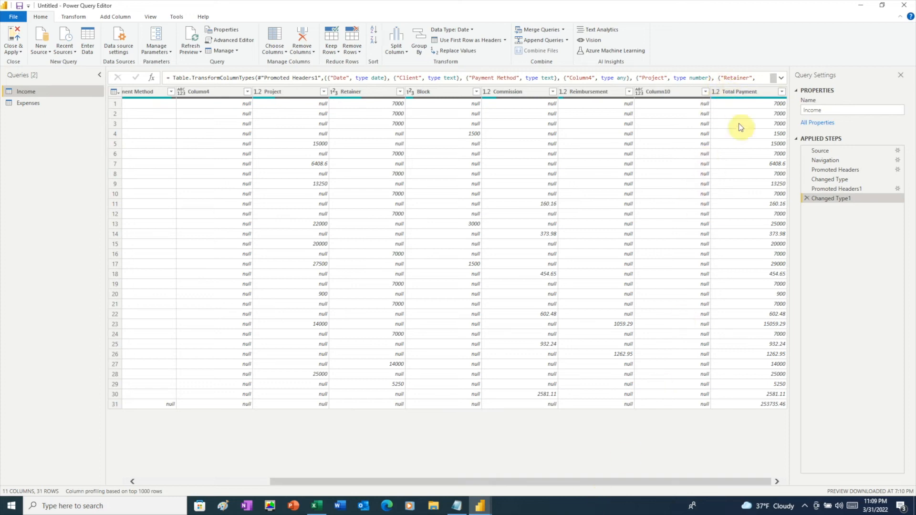
pyautogui.moveTo(754, 294)
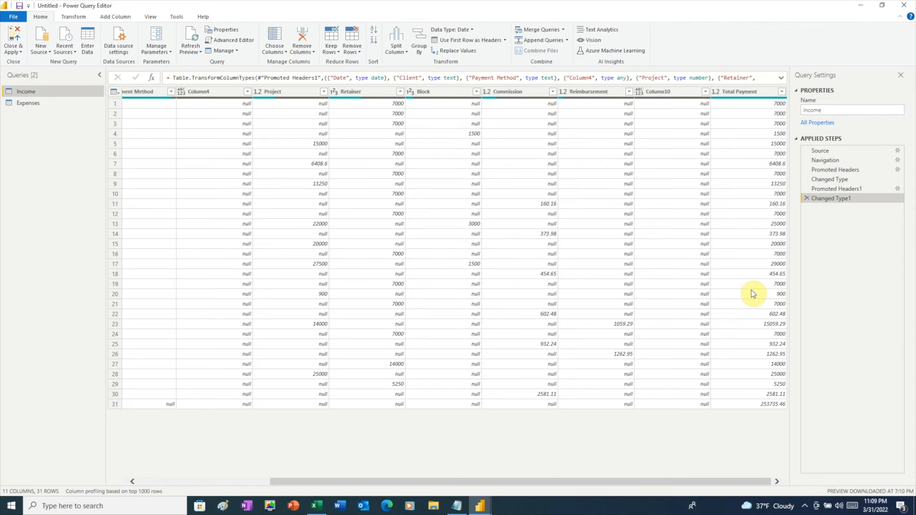
pyautogui.moveTo(756, 263)
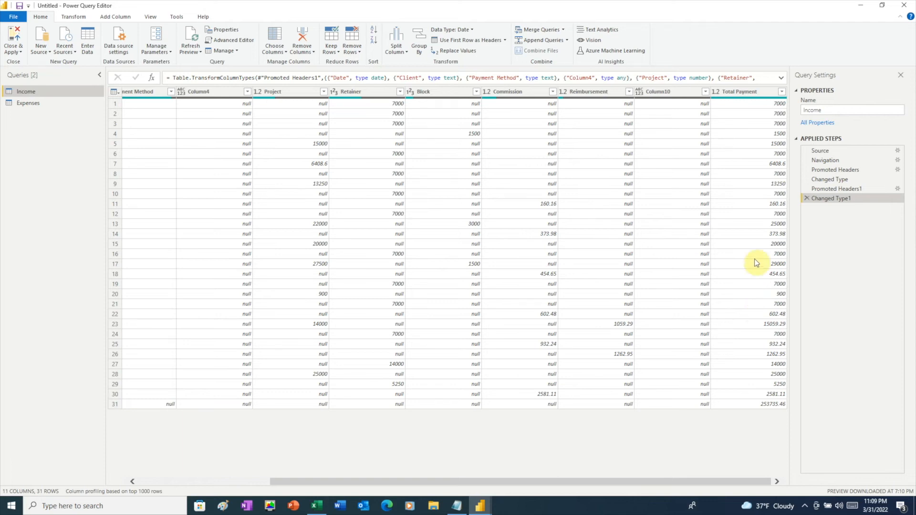
pyautogui.moveTo(672, 135)
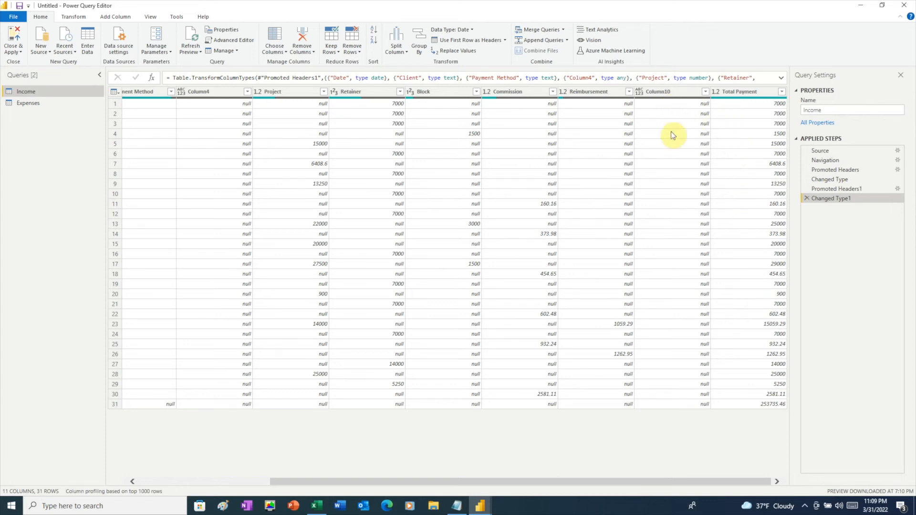
pyautogui.moveTo(521, 138)
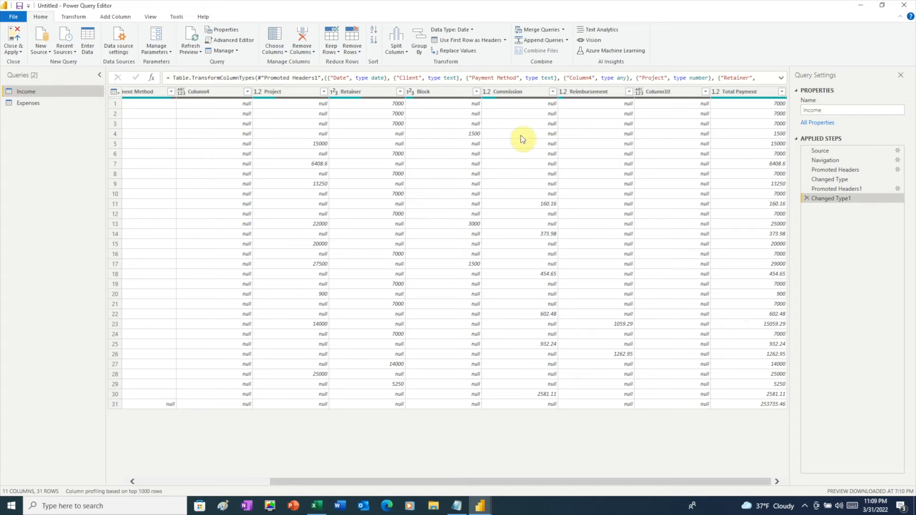
pyautogui.moveTo(202, 123)
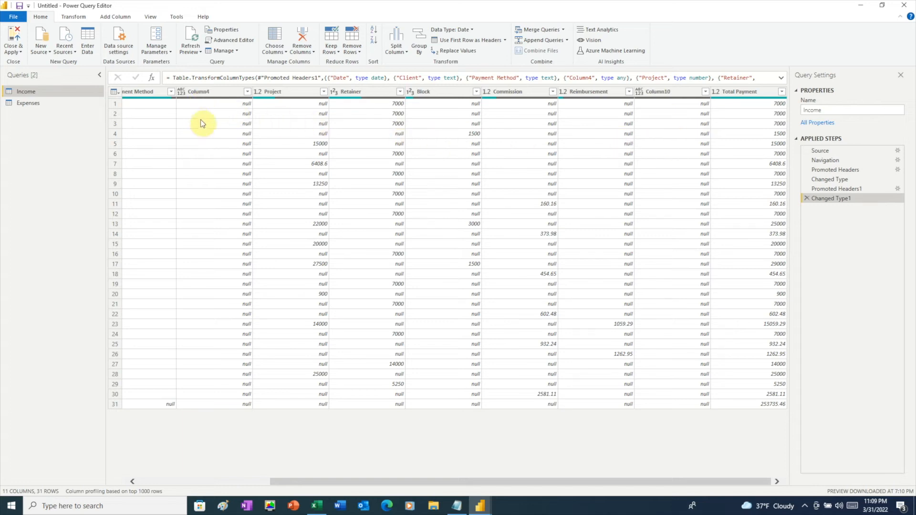
# Use Choose Columns to drop Column4, Column10 and Total Payment from Income
pyautogui.click(274, 38)
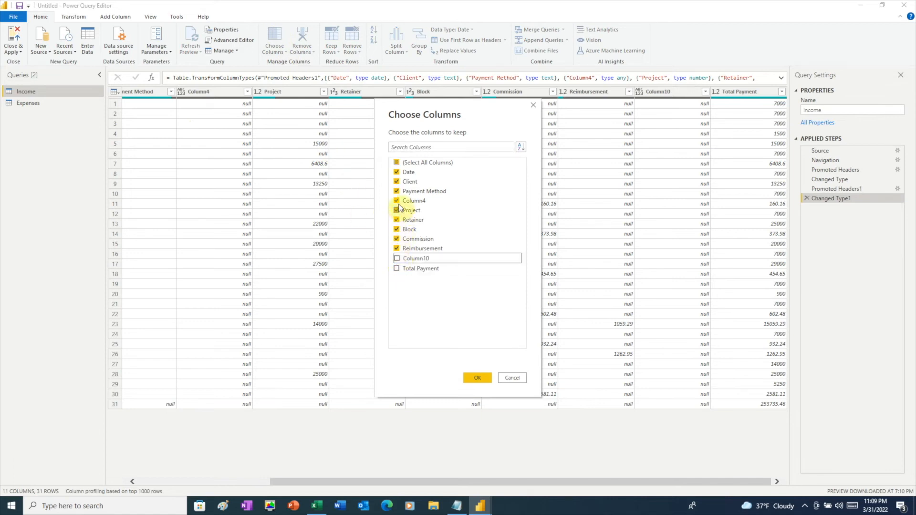
pyautogui.click(476, 378)
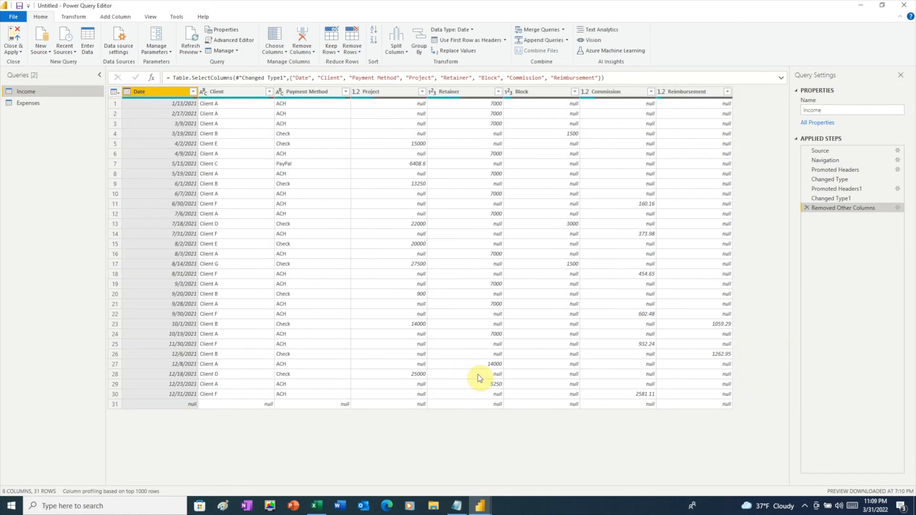
pyautogui.moveTo(478, 374)
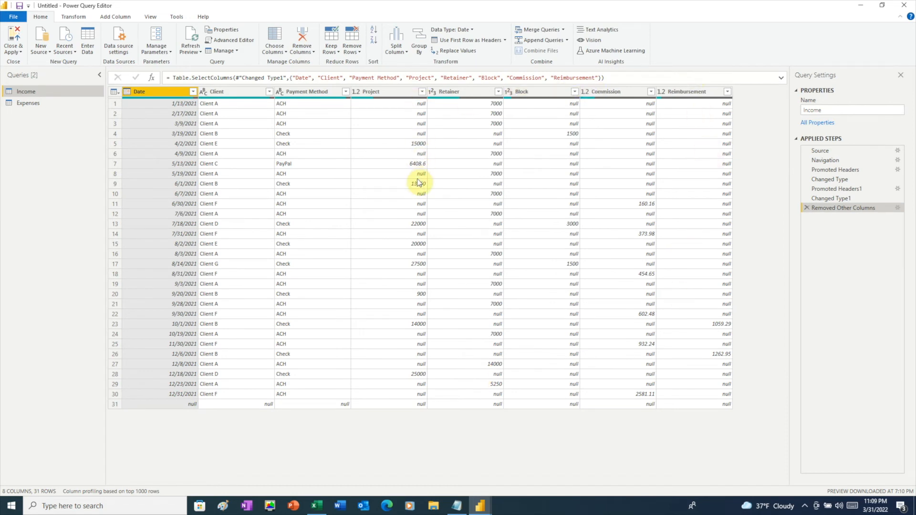
pyautogui.moveTo(669, 172)
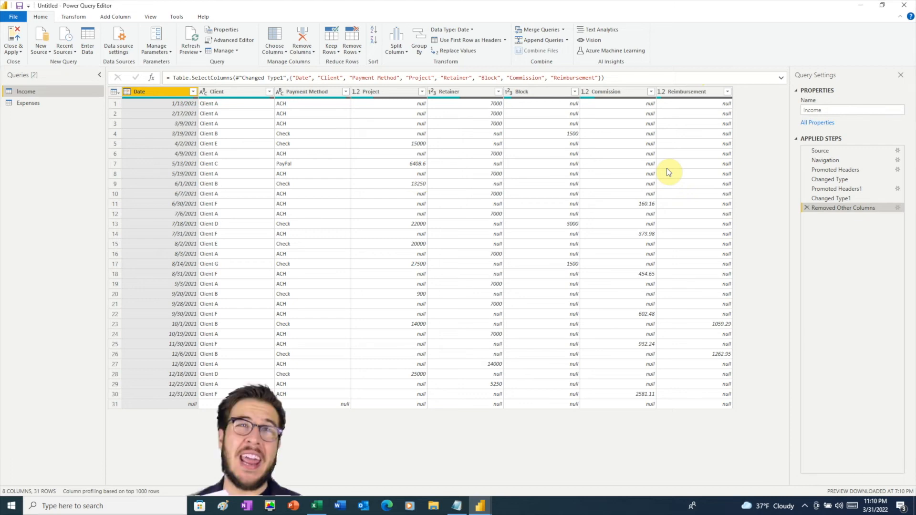
# Unpivot Income's income-type columns with Unpivot Other Columns and rename Attribute to Category
pyautogui.click(368, 91)
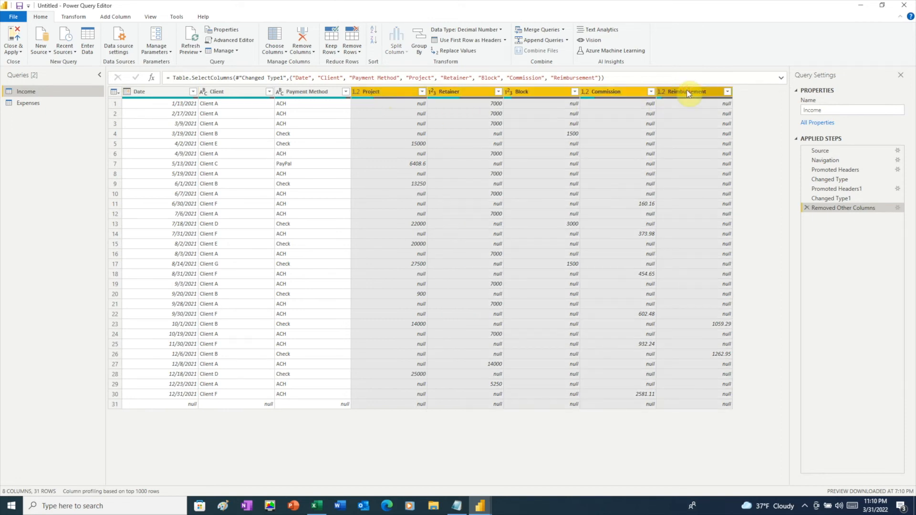
pyautogui.click(73, 16)
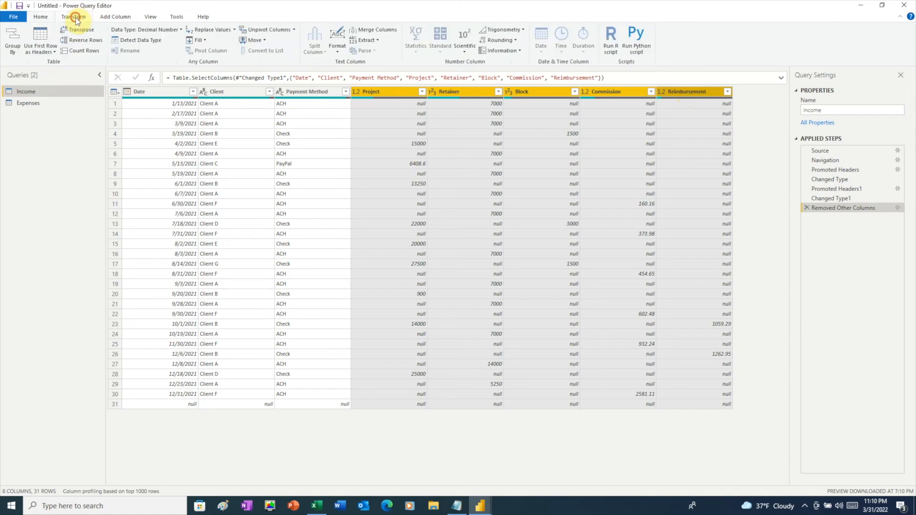
pyautogui.moveTo(266, 29)
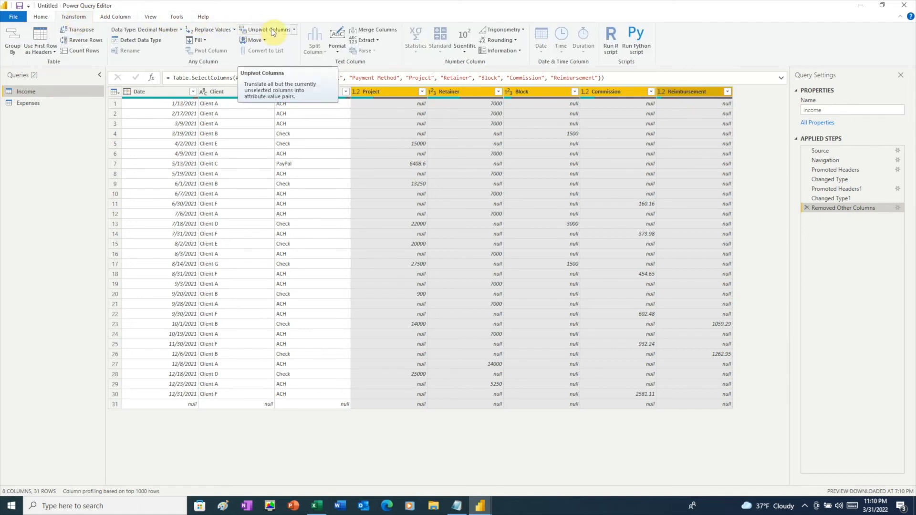
pyautogui.click(248, 30)
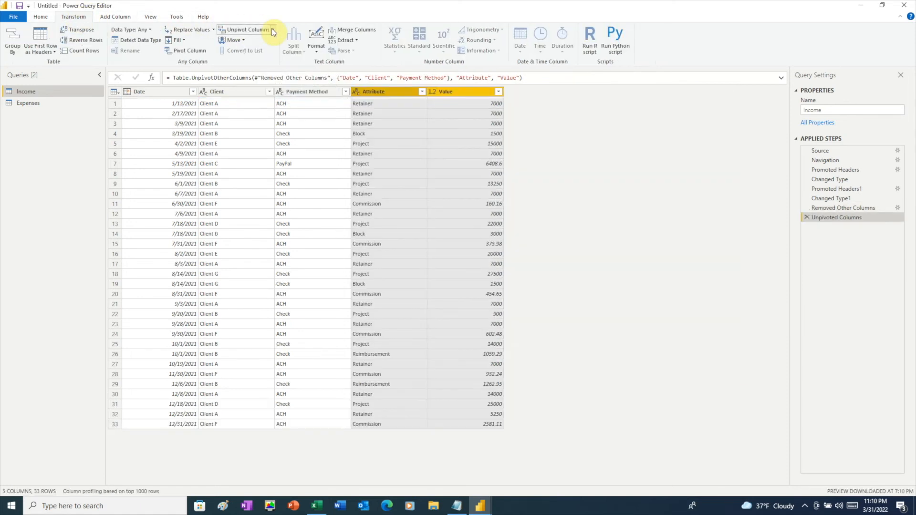
pyautogui.moveTo(271, 32)
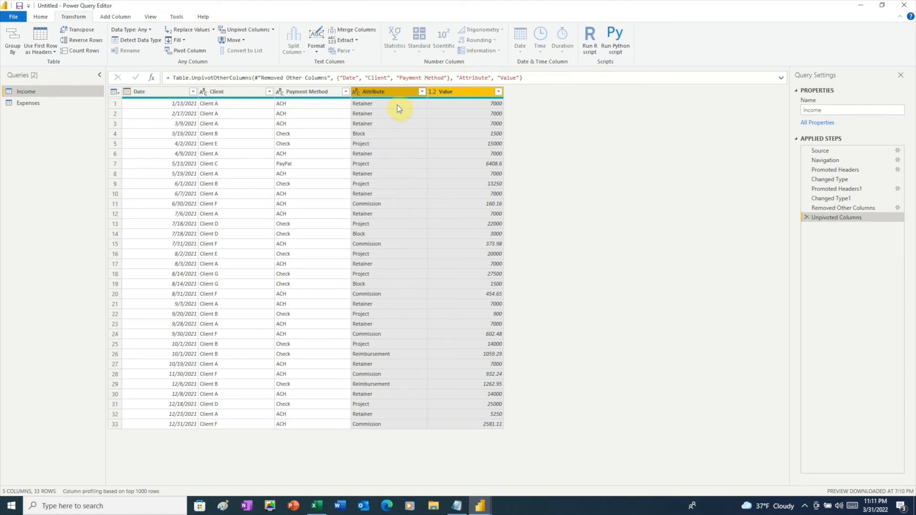
pyautogui.moveTo(394, 96)
pyautogui.write('Category')
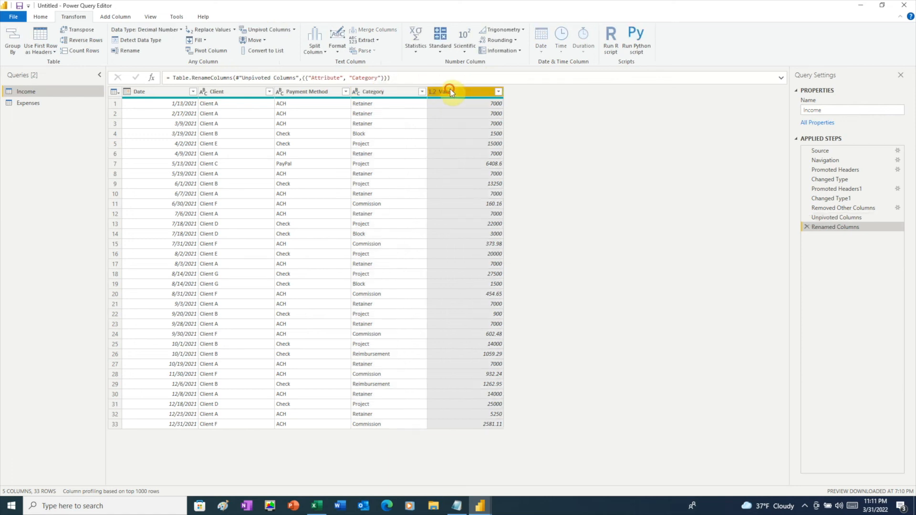
pyautogui.doubleClick(462, 91)
pyautogui.write('Amount')
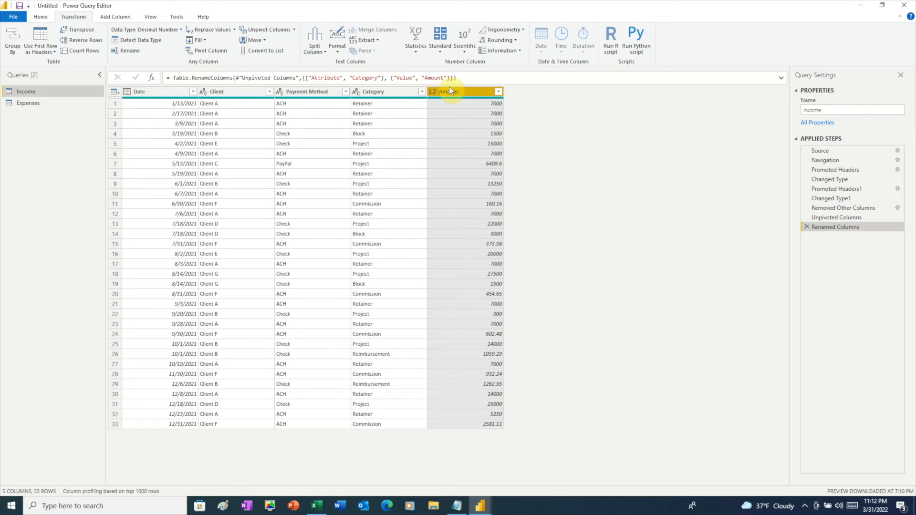
# Rename Income's Value column to Amount, after briefly checking the Expenses query
pyautogui.click(28, 103)
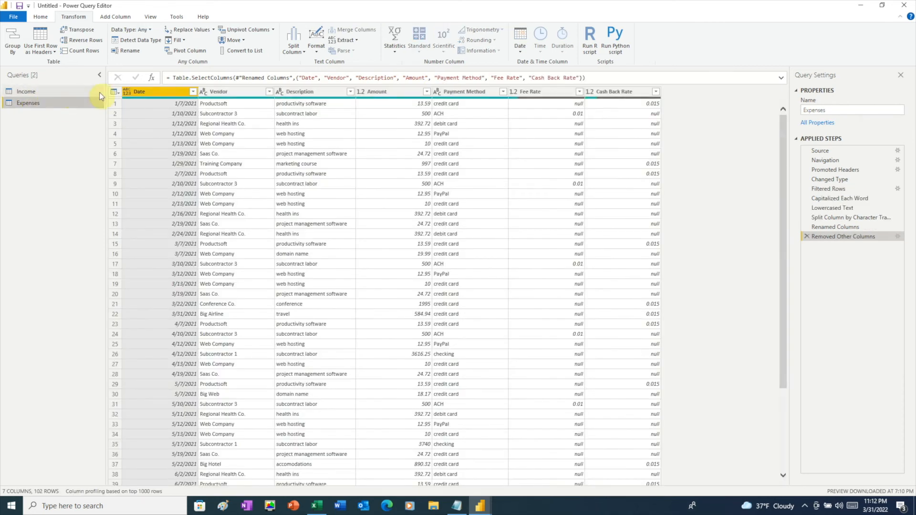
pyautogui.click(26, 91)
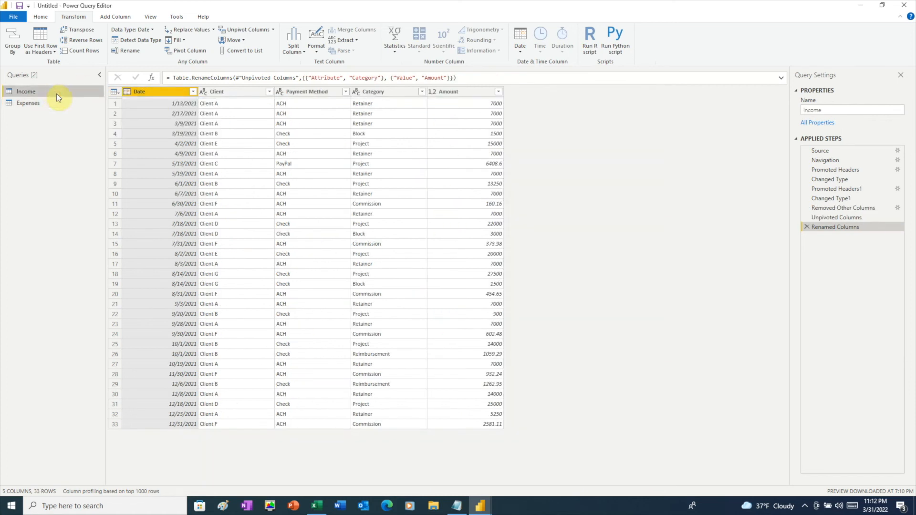
pyautogui.click(156, 94)
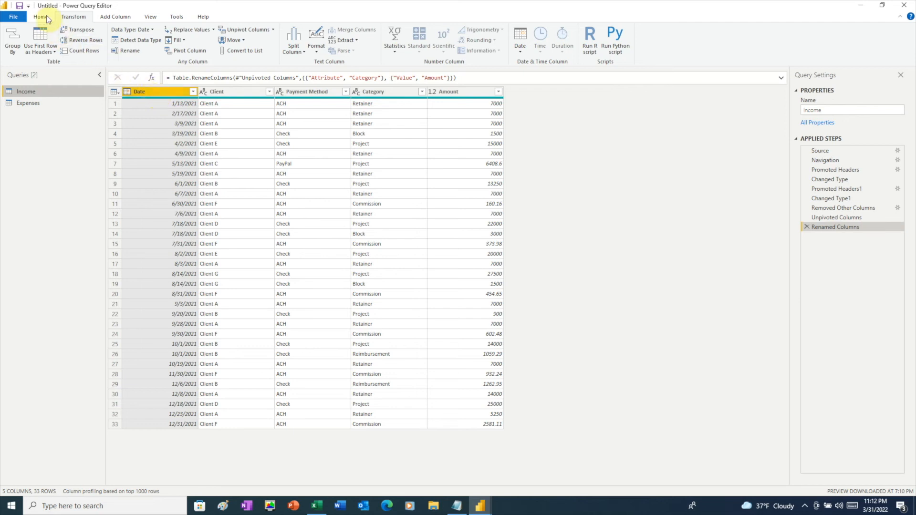
# Create a blank query and paste the 2021 date table M code in Advanced Editor
pyautogui.click(40, 17)
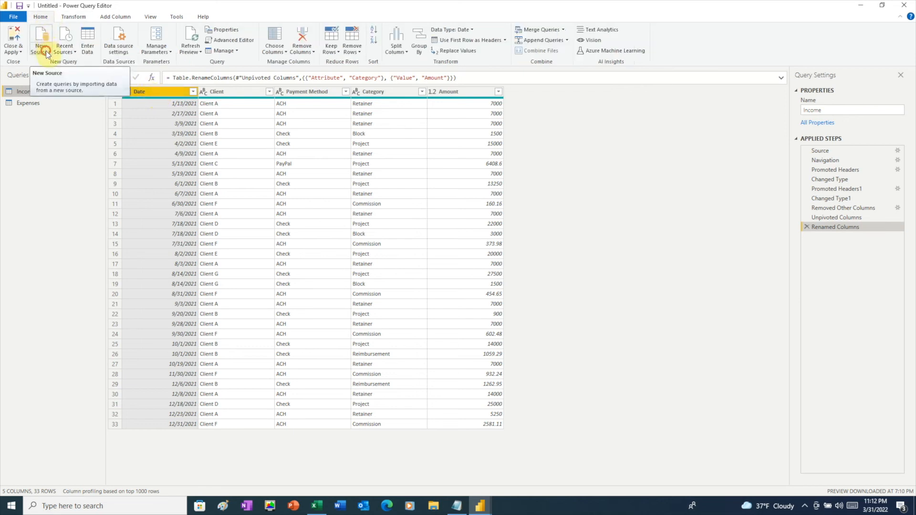
pyautogui.click(40, 41)
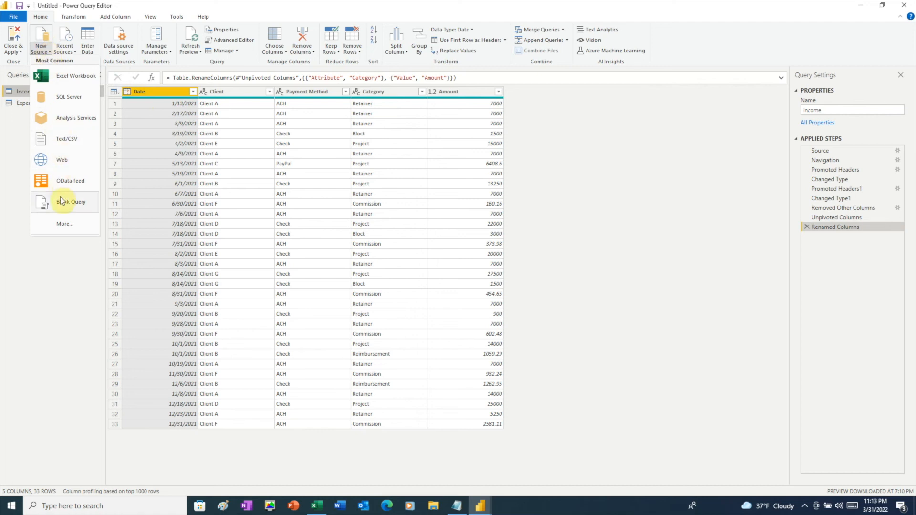
pyautogui.click(73, 201)
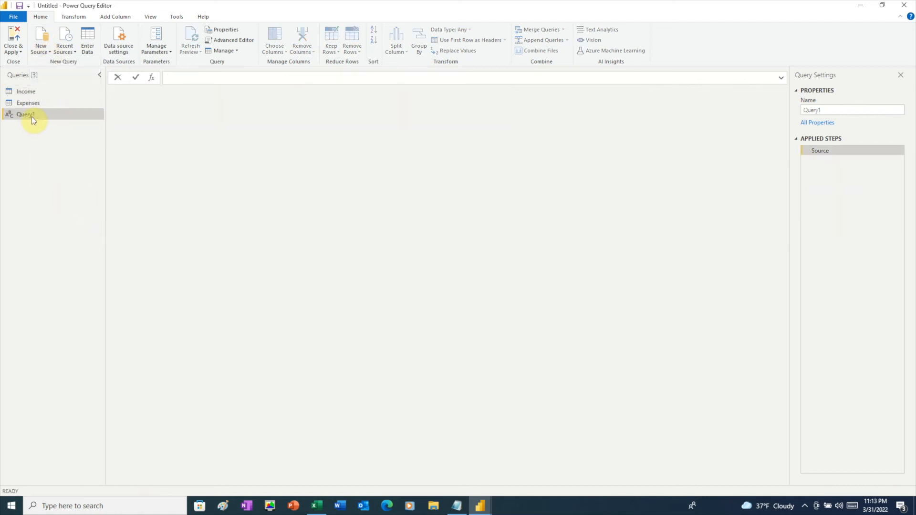
pyautogui.click(233, 40)
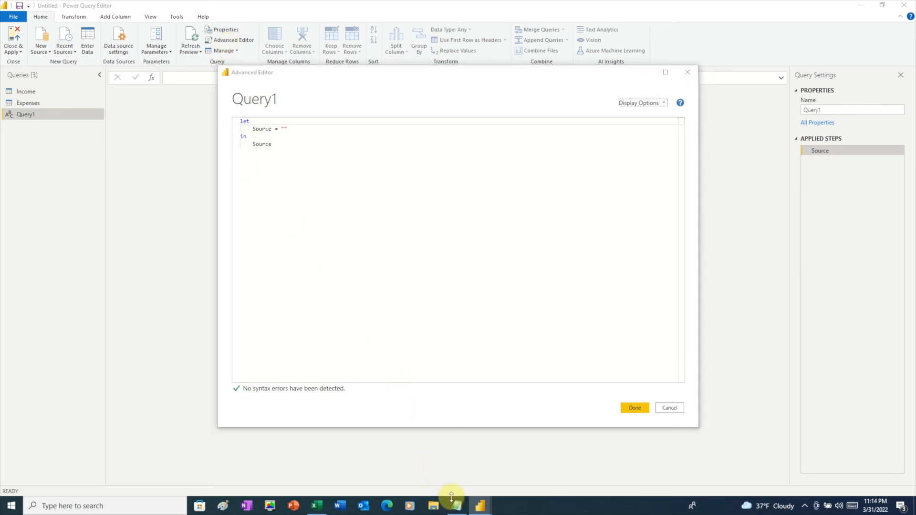
pyautogui.click(455, 506)
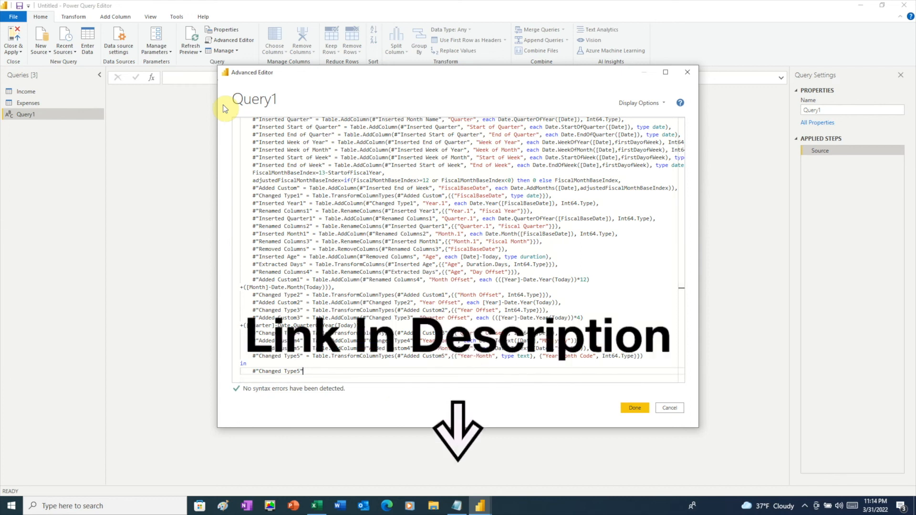
pyautogui.click(634, 407)
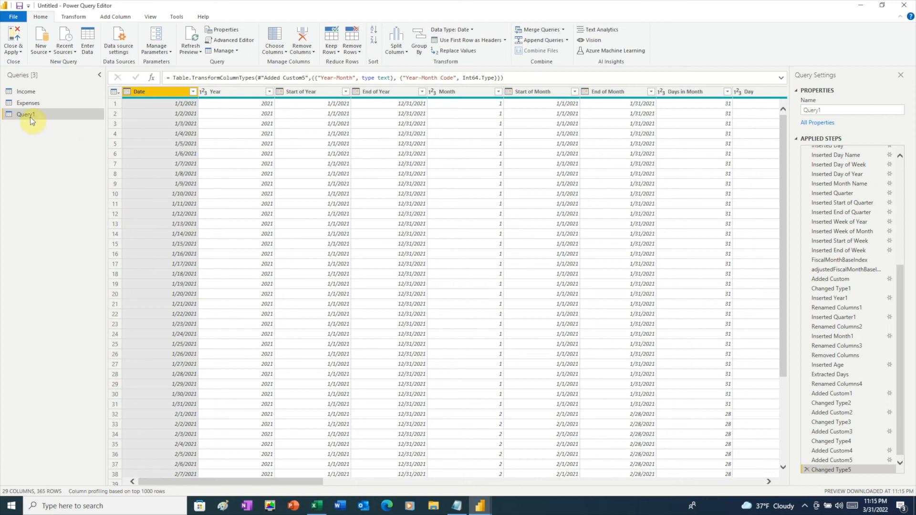
# Rename Query1 to 'Dates' and Close & Apply all three queries
pyautogui.doubleClick(26, 114)
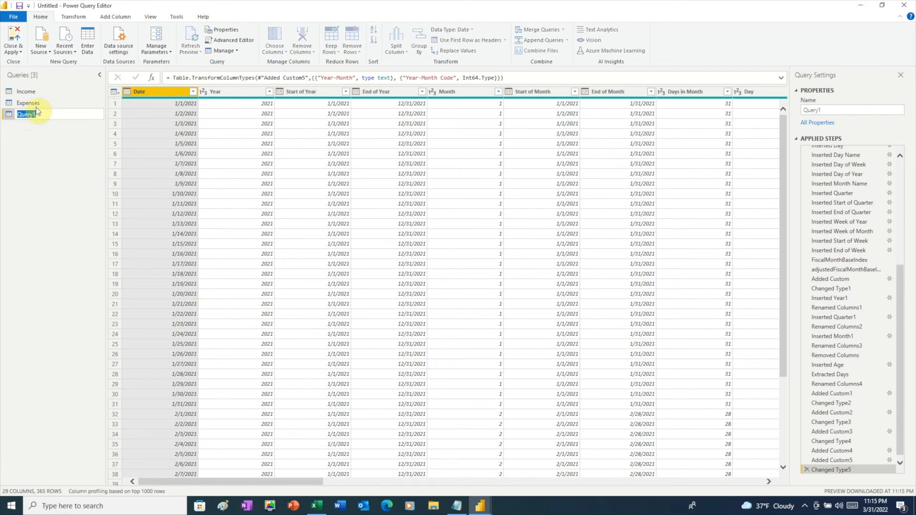
pyautogui.write('Dates')
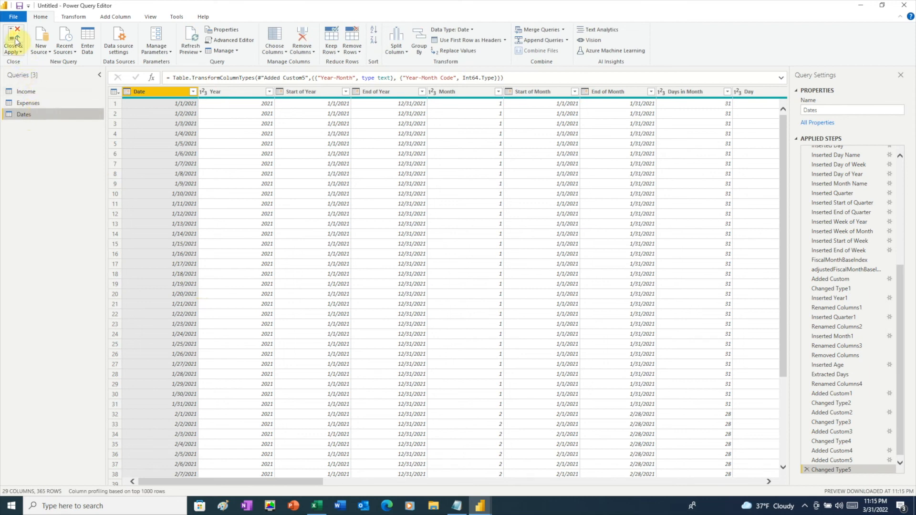
pyautogui.click(13, 40)
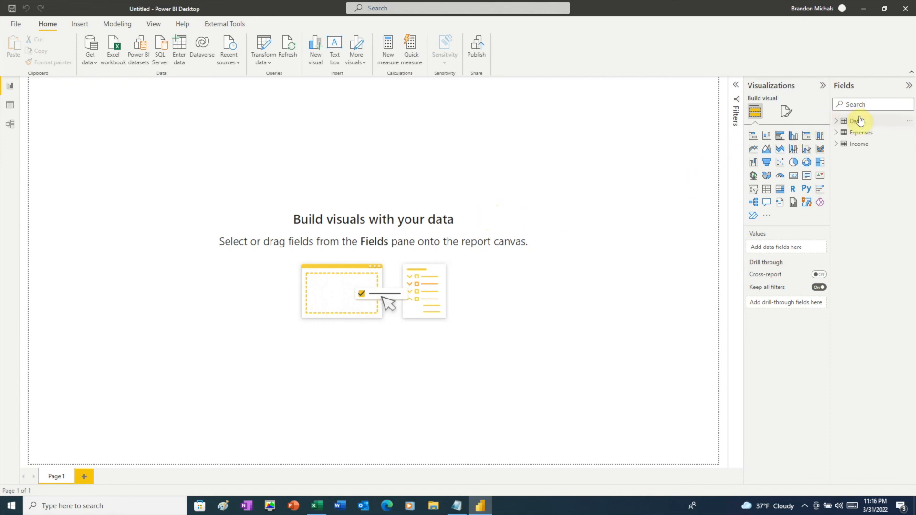
# Mark the Dates table as a date table using its Date column
pyautogui.click(857, 121)
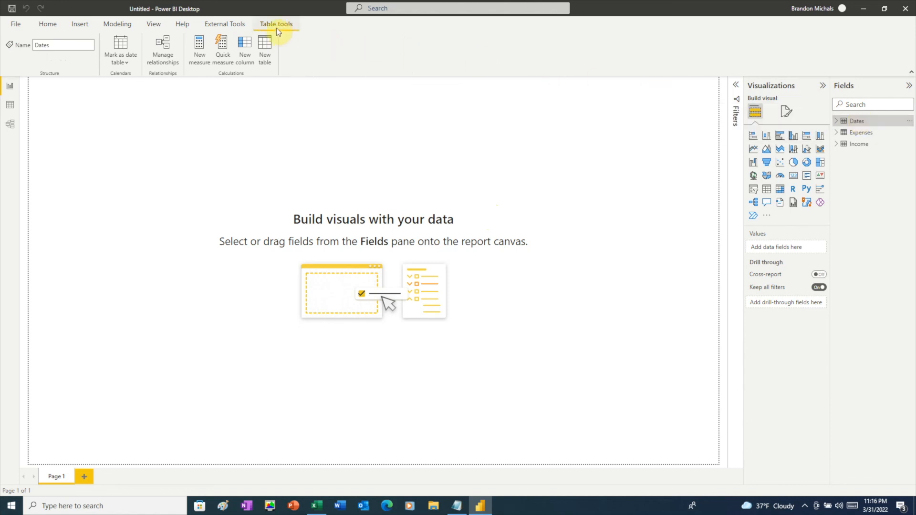
pyautogui.click(120, 53)
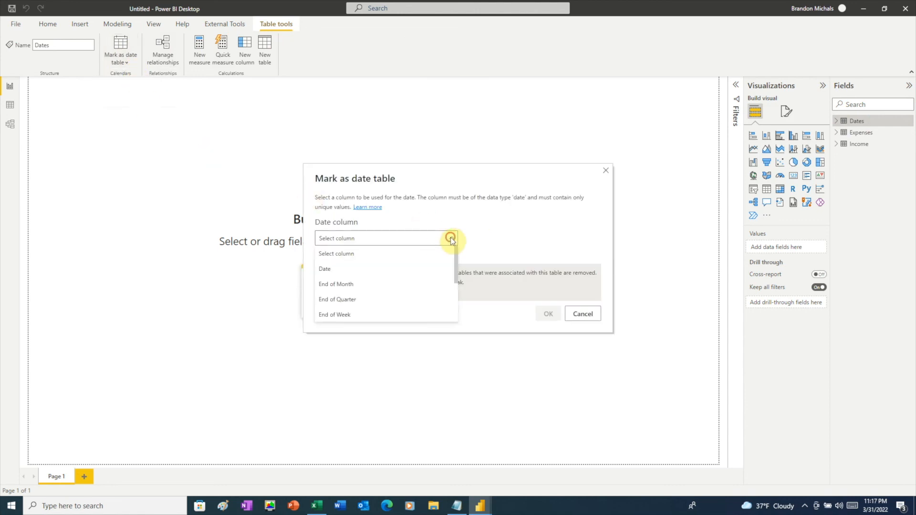
pyautogui.click(325, 269)
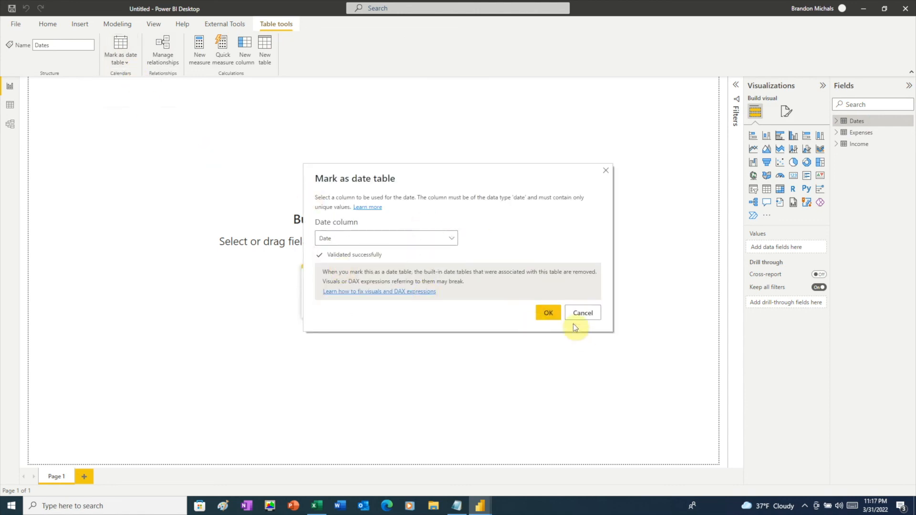
pyautogui.click(548, 313)
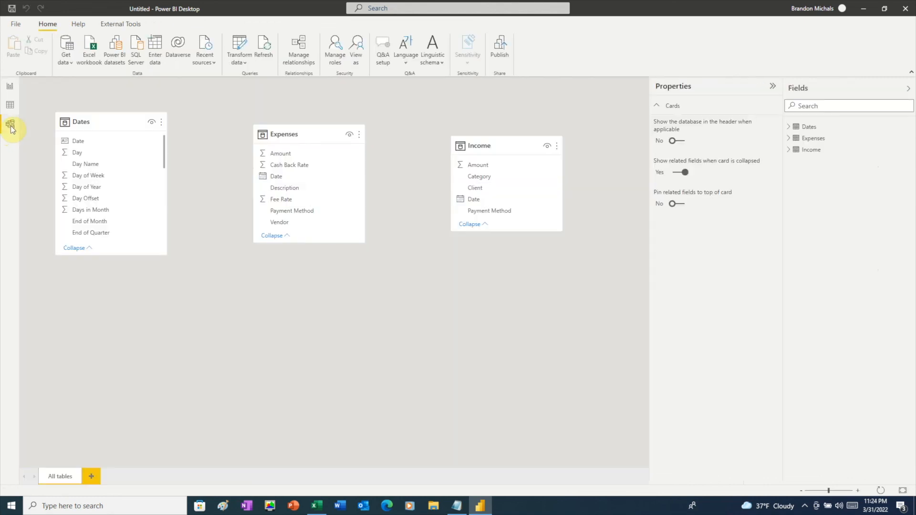
pyautogui.moveTo(26, 132)
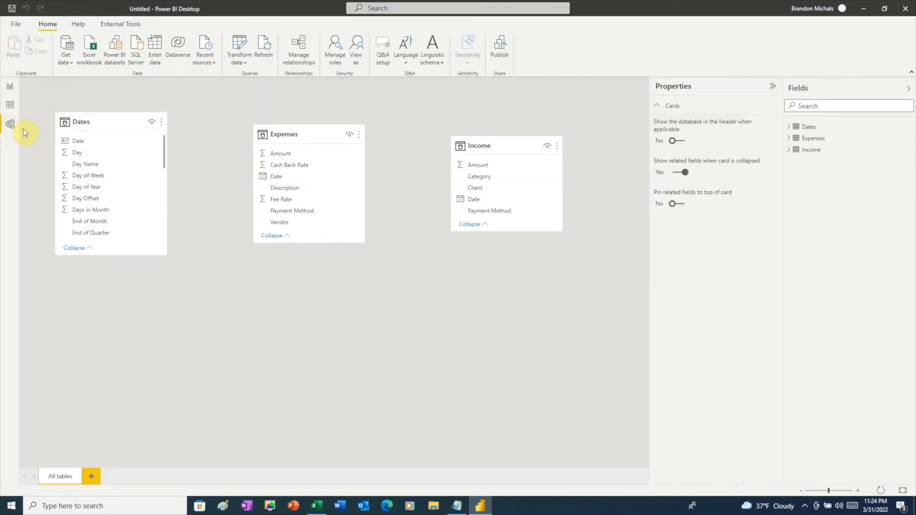
# Move the Dates card below the other tables and drag Dates[Date] to create a relationship
pyautogui.moveTo(80, 121); pyautogui.dragTo(379, 277)
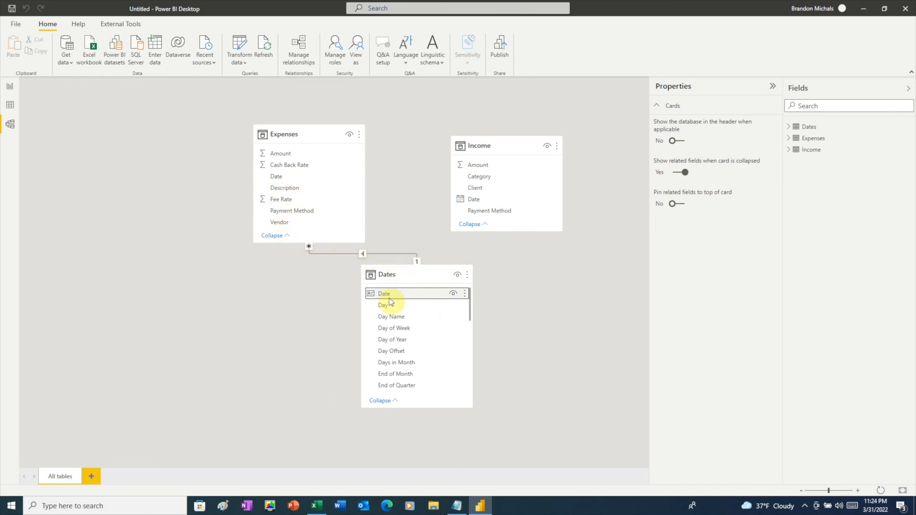
pyautogui.moveTo(384, 293); pyautogui.dragTo(473, 200)
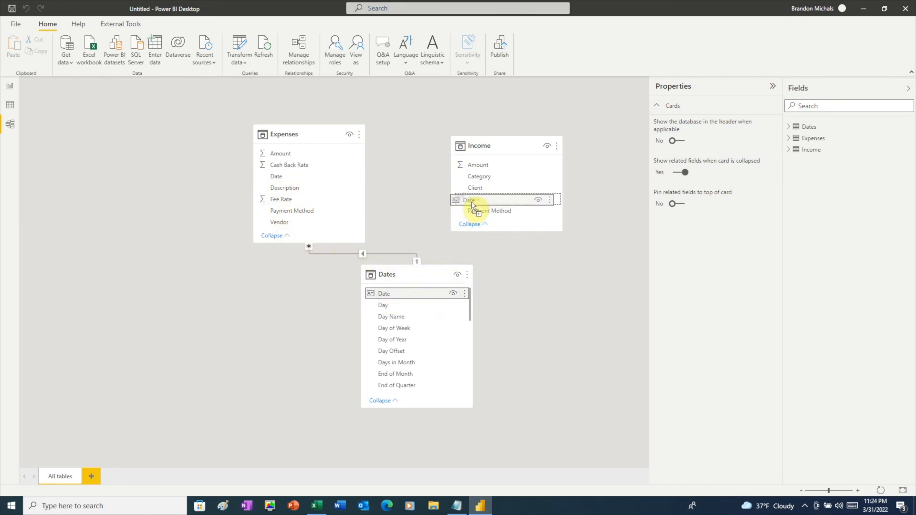